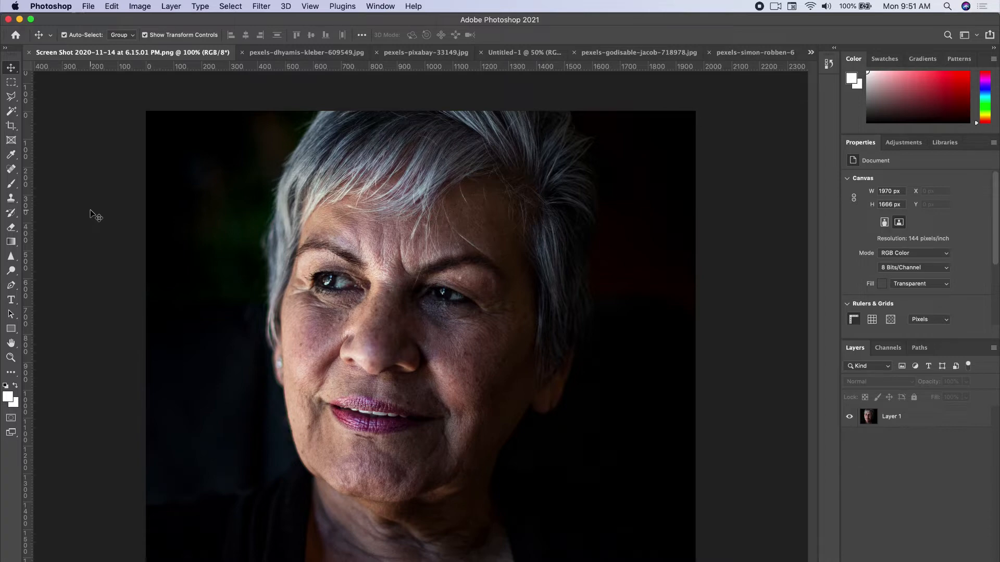
{"action": "mouse_move", "coordinate": [265, 14]}
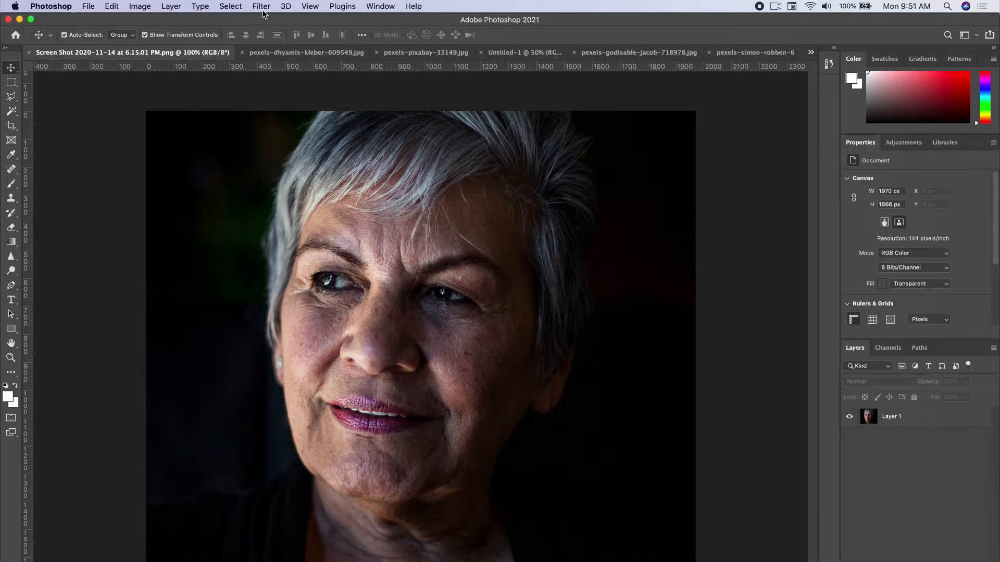
Select the woman's portrait layer and open the Filter menu.
{"action": "left_click", "coordinate": [260, 6]}
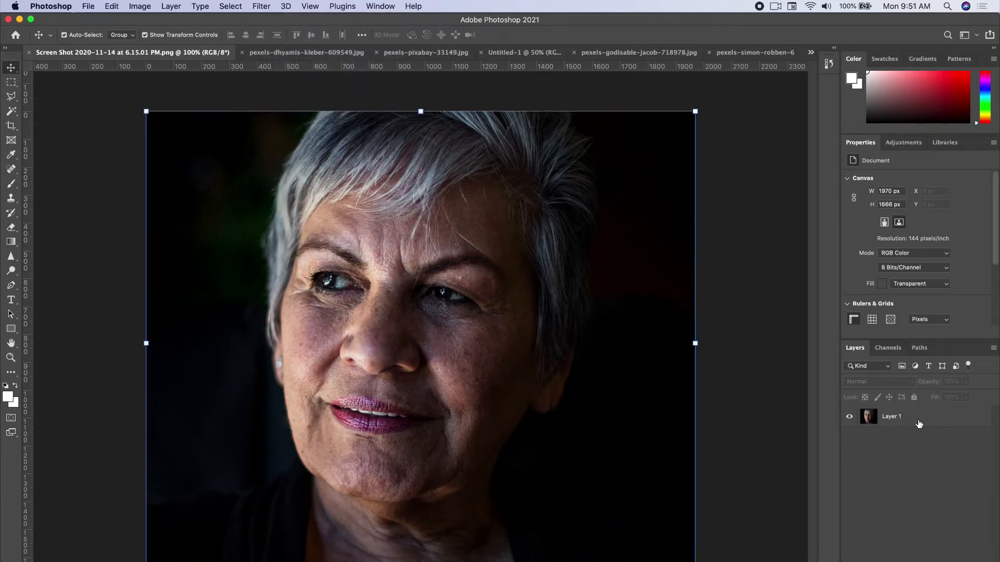
{"action": "left_click", "coordinate": [260, 6]}
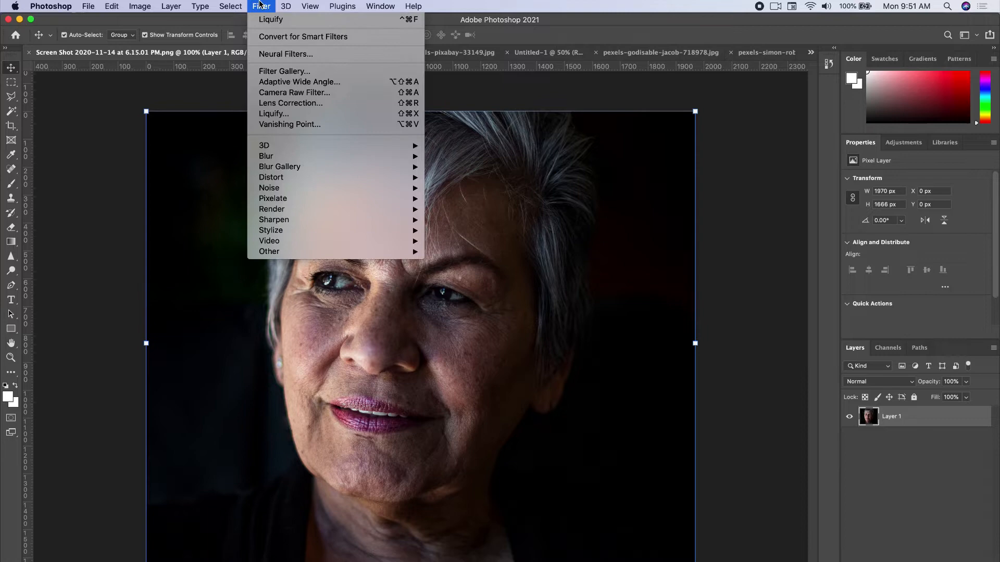
{"action": "mouse_move", "coordinate": [285, 53]}
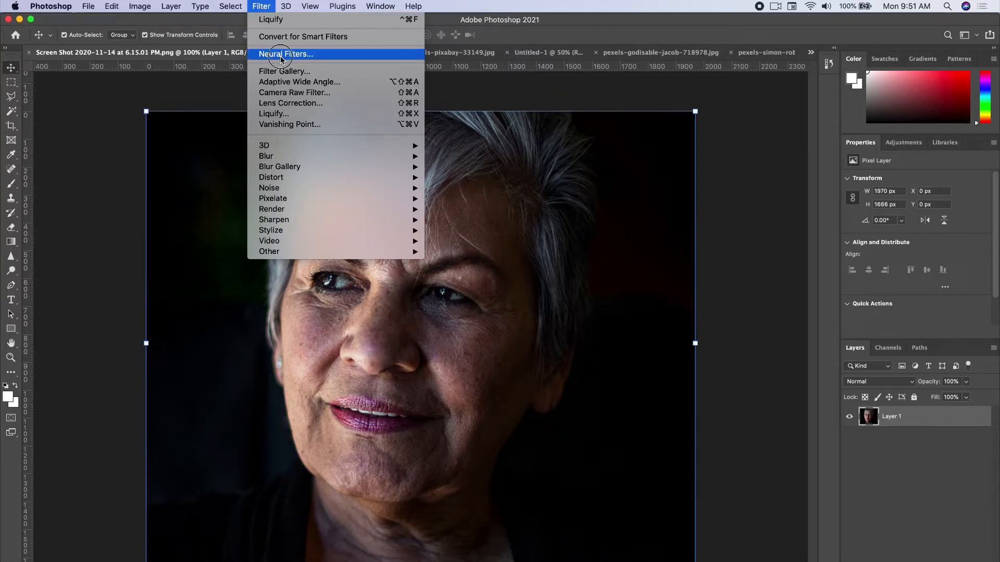
Open Neural Filters, switch on Skin Smoothing and compare the smoothed face with the original.
{"action": "left_click", "coordinate": [285, 53]}
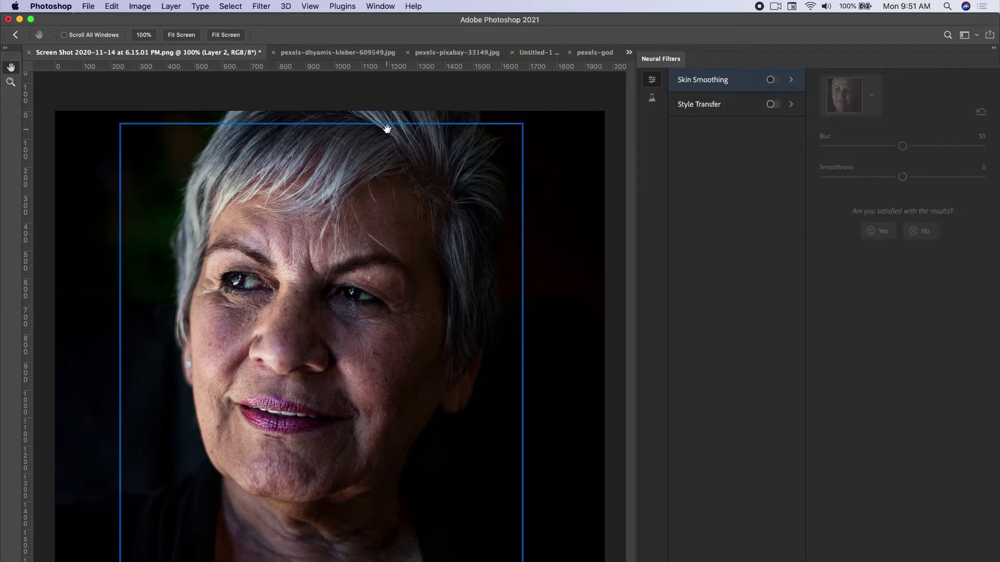
{"action": "mouse_move", "coordinate": [663, 188]}
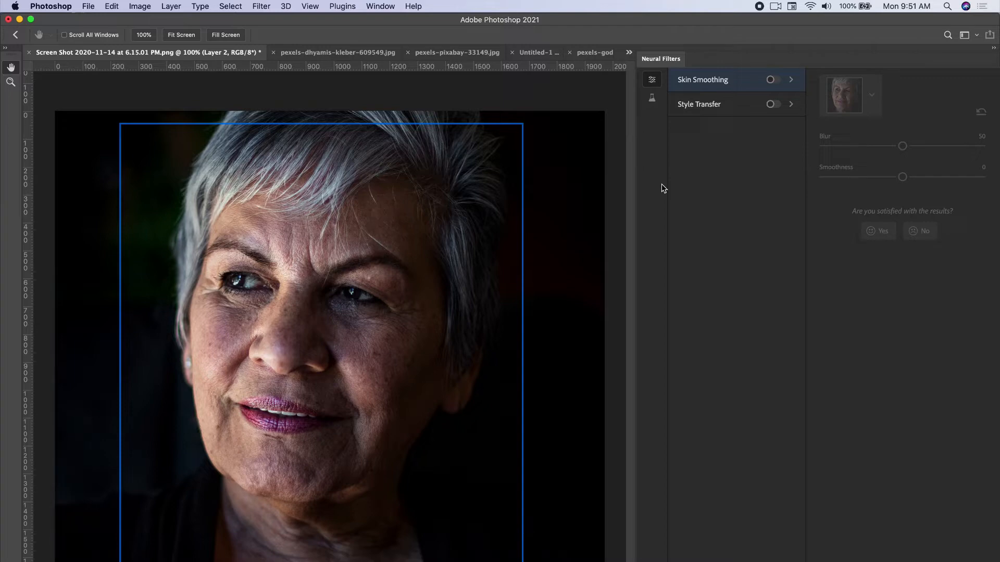
{"action": "mouse_move", "coordinate": [669, 175]}
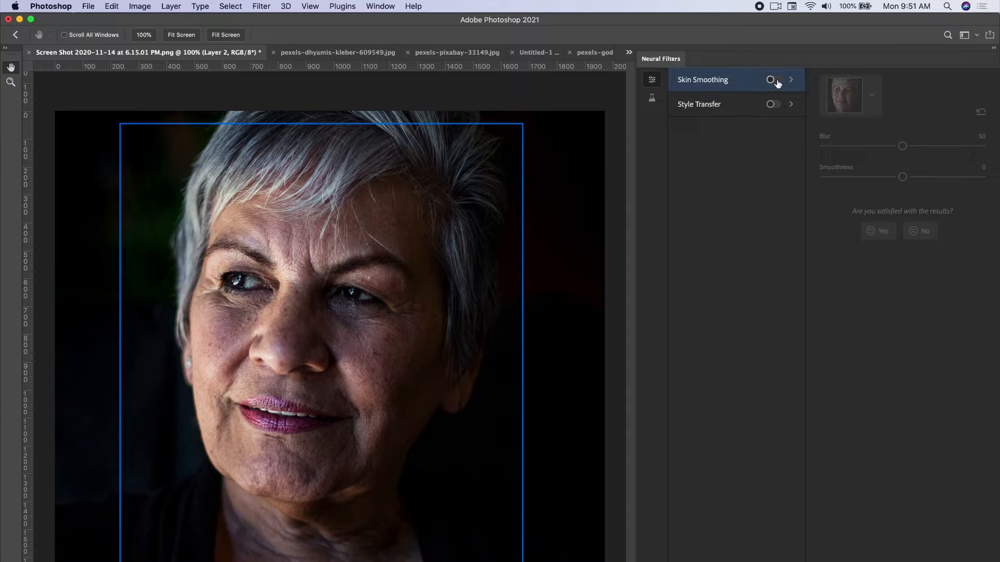
{"action": "left_click", "coordinate": [772, 80]}
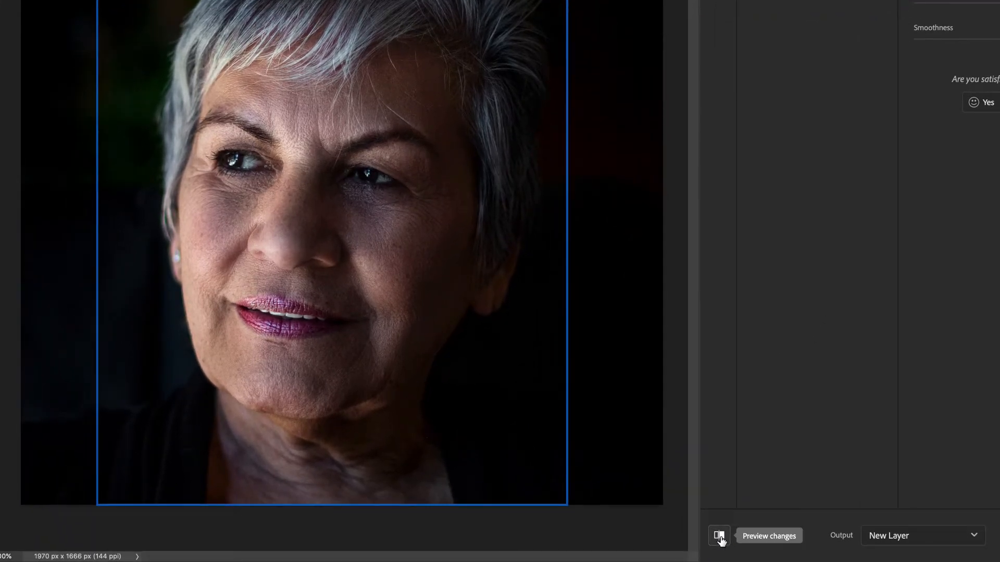
{"action": "left_click", "coordinate": [718, 536]}
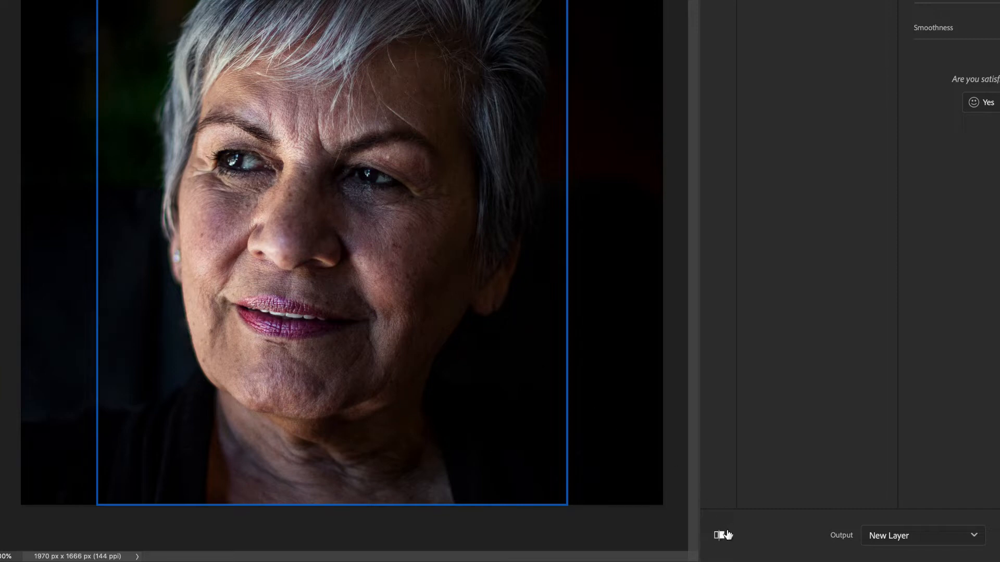
{"action": "mouse_move", "coordinate": [718, 535]}
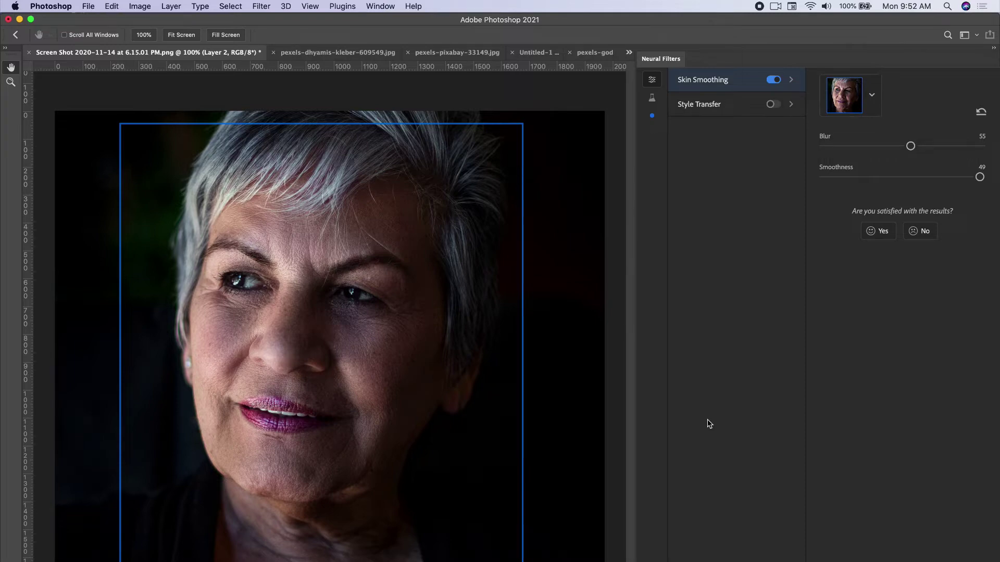
{"action": "mouse_move", "coordinate": [303, 313]}
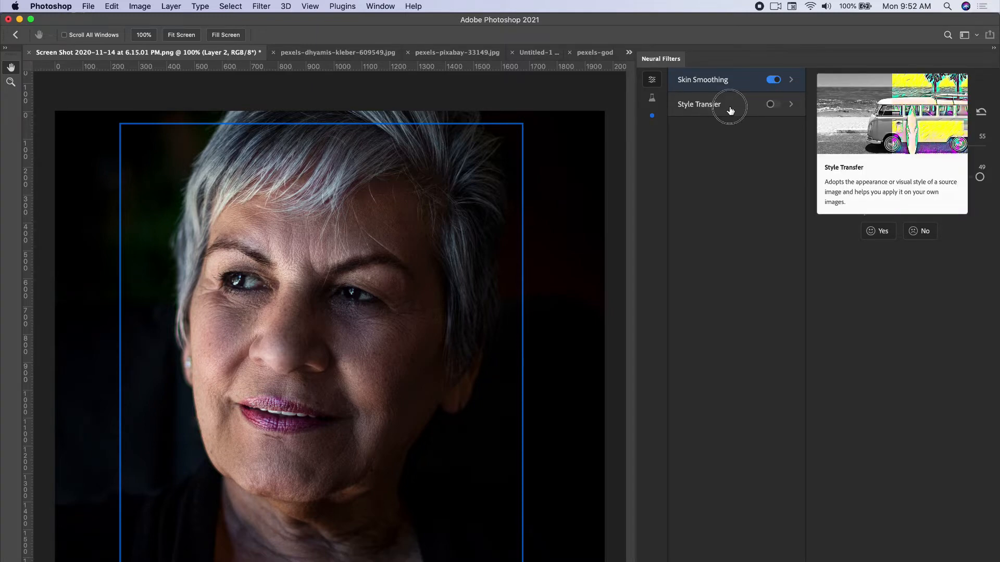
Switch on Style Transfer and try several artistic styles, then show more styles.
{"action": "left_click", "coordinate": [774, 104]}
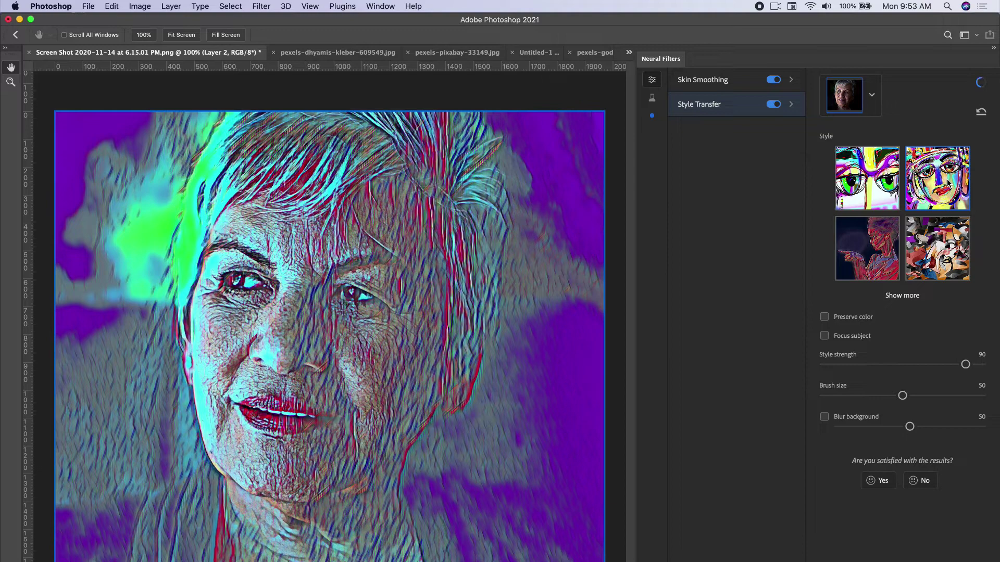
{"action": "left_click", "coordinate": [867, 248]}
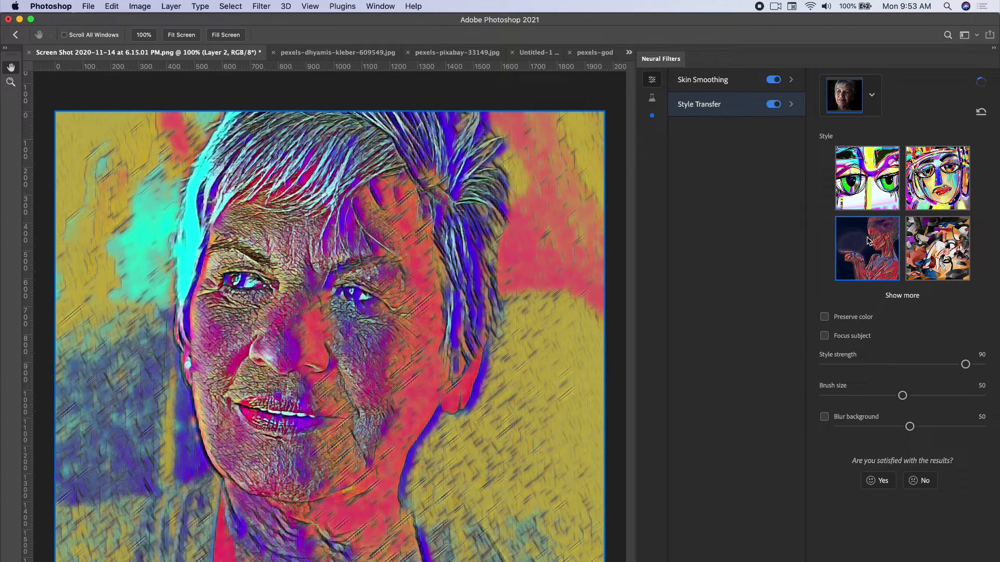
{"action": "left_click", "coordinate": [936, 247]}
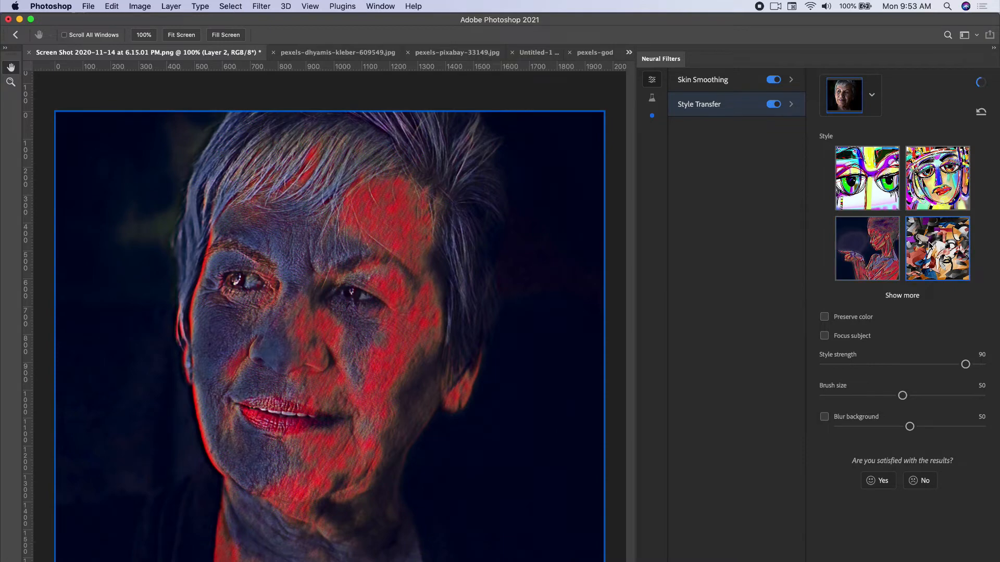
{"action": "left_click", "coordinate": [936, 248]}
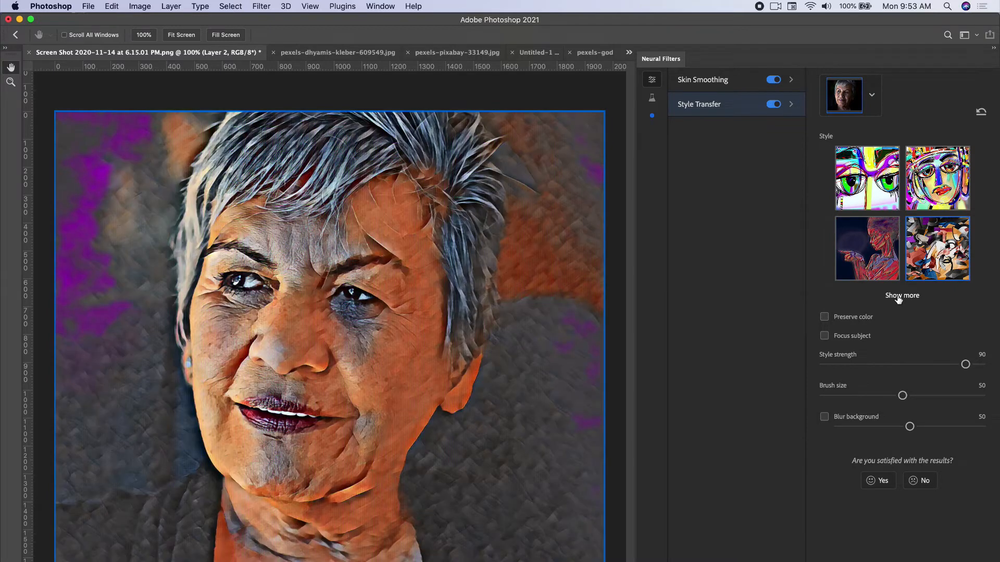
{"action": "left_click", "coordinate": [902, 294]}
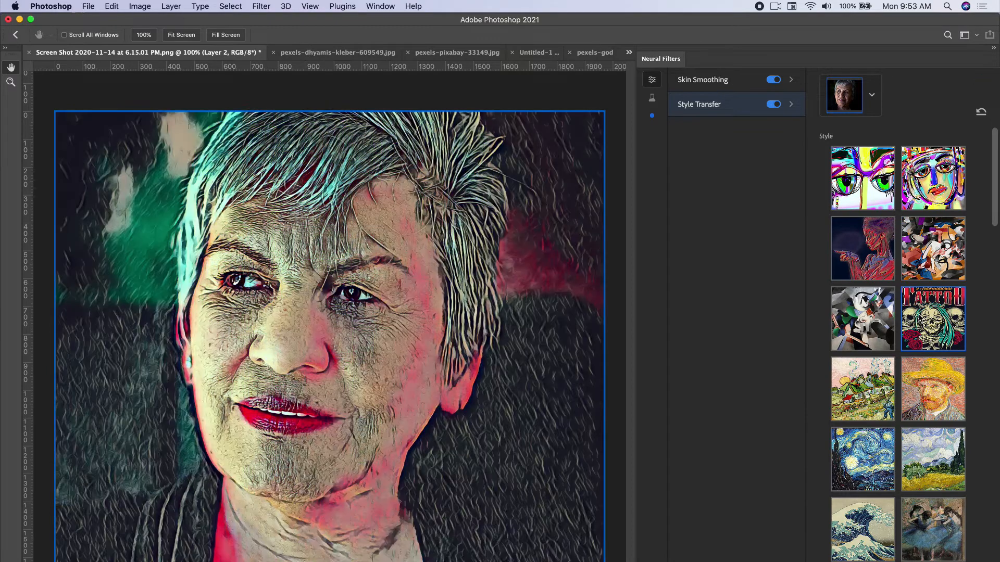
Try the Starry Night, wheat field and landscape painting styles on the portrait.
{"action": "scroll", "scroll_direction": "up", "scroll_amount": 3}
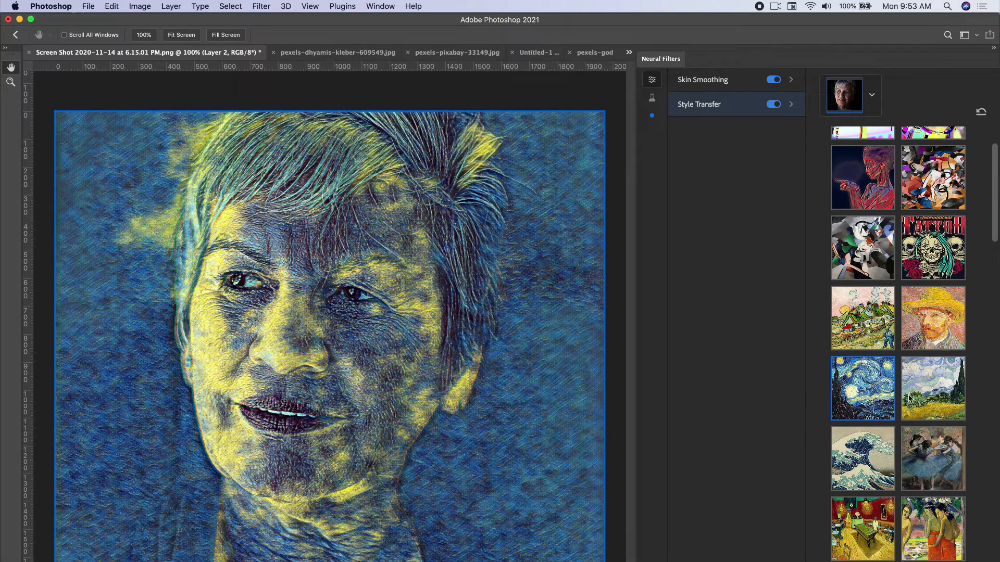
{"action": "left_click", "coordinate": [931, 389]}
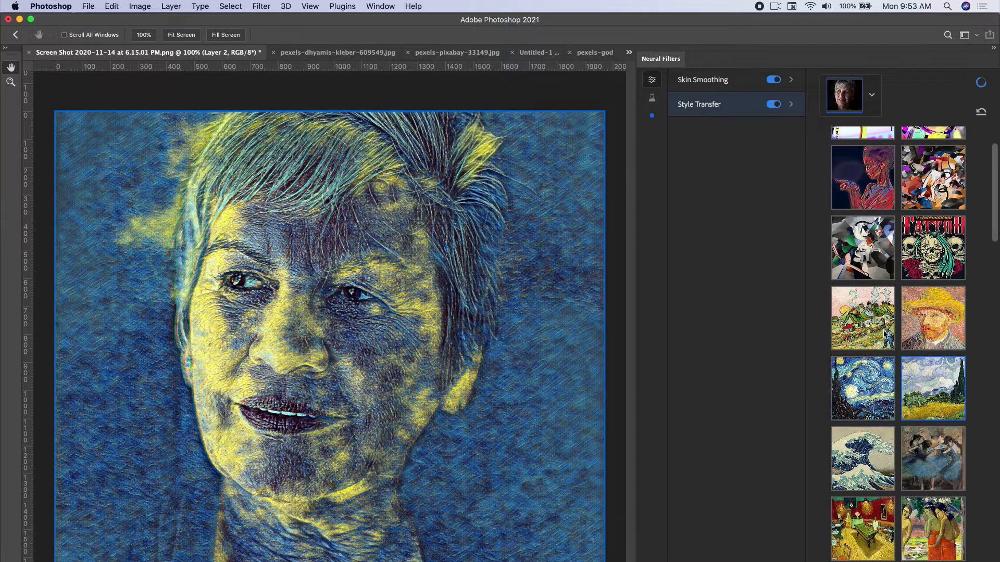
{"action": "left_click", "coordinate": [862, 317]}
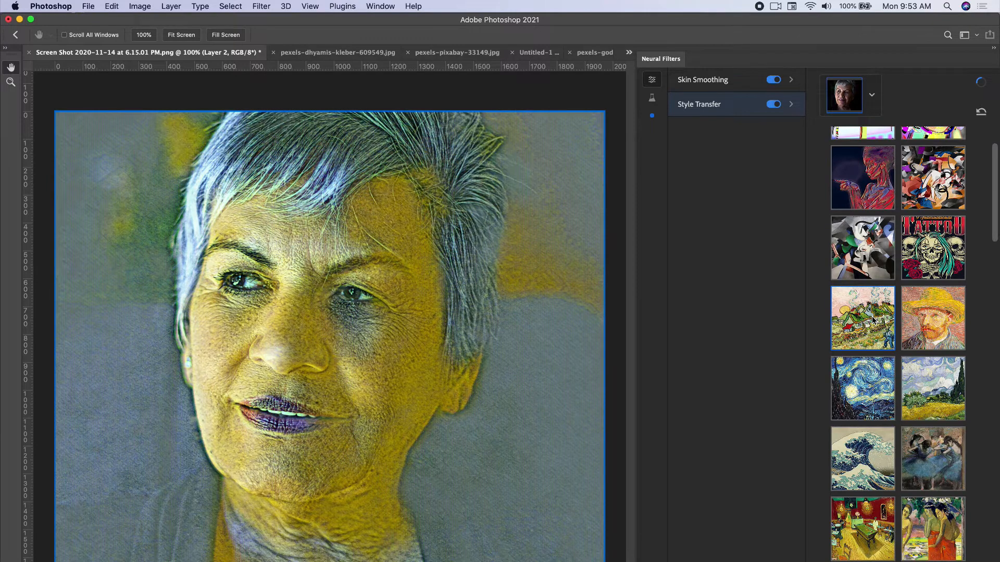
{"action": "left_click", "coordinate": [770, 104]}
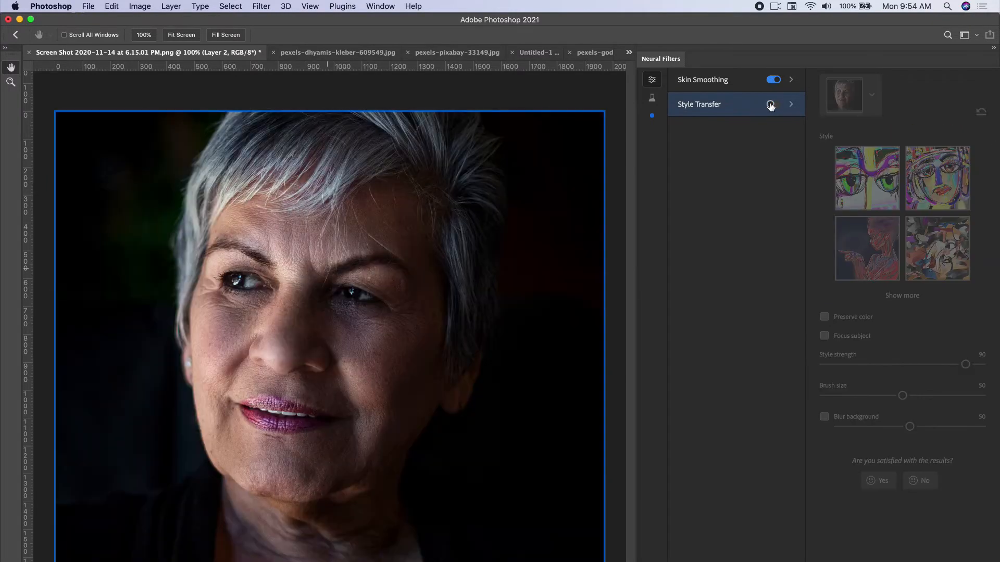
Switch Style Transfer off, show the beta filters and enable Smart Portrait.
{"action": "left_click", "coordinate": [770, 105]}
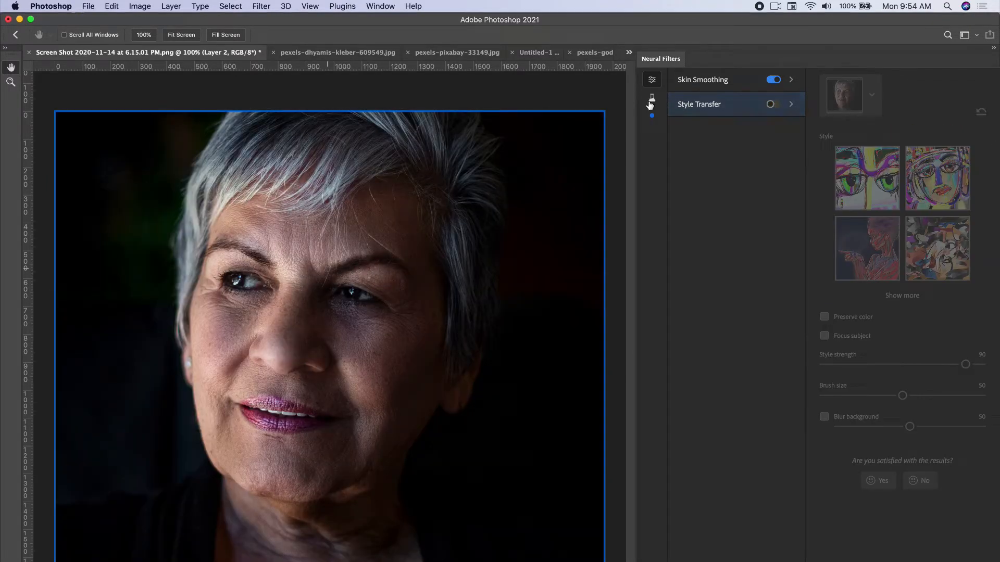
{"action": "mouse_move", "coordinate": [650, 100]}
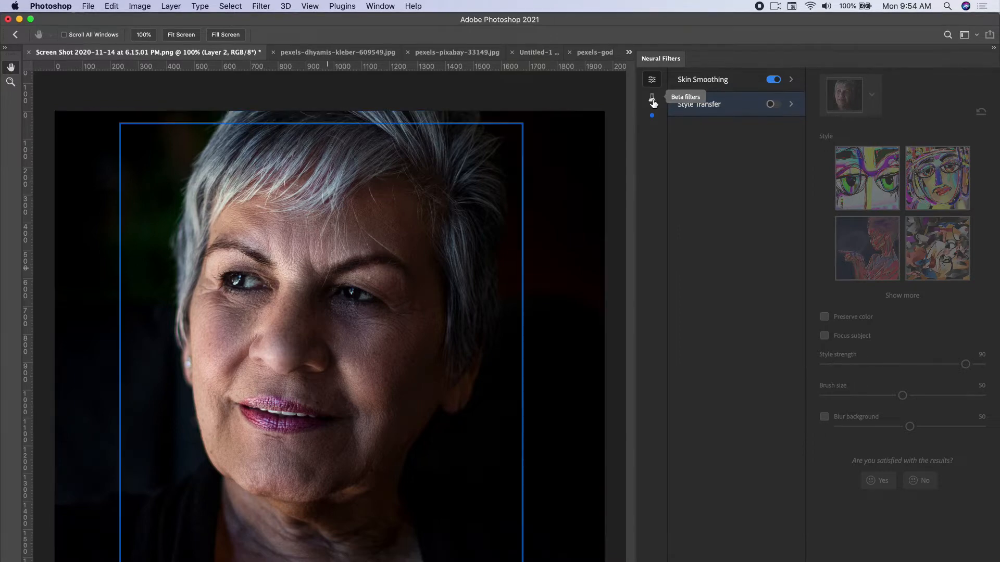
{"action": "left_click", "coordinate": [651, 96]}
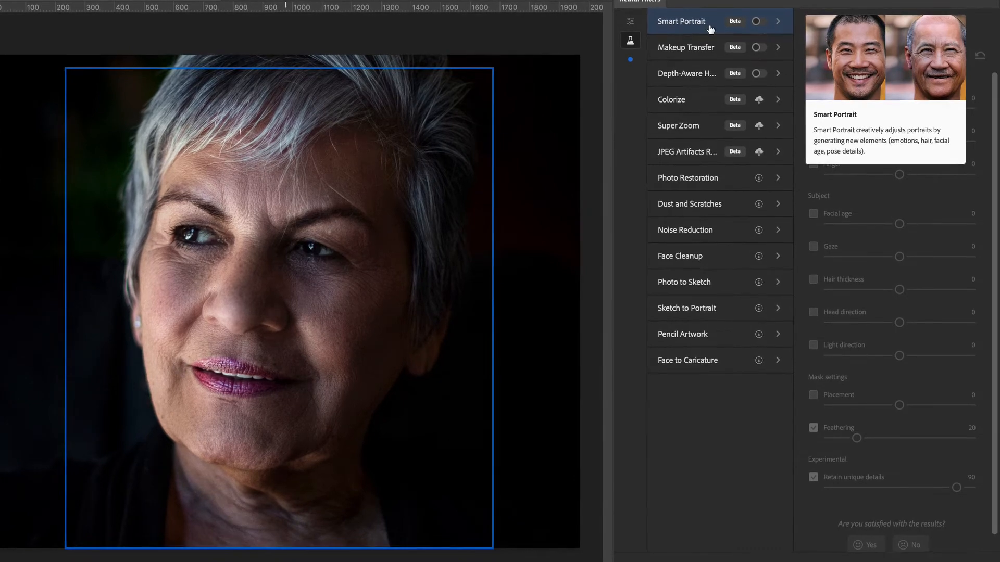
{"action": "left_click", "coordinate": [759, 21]}
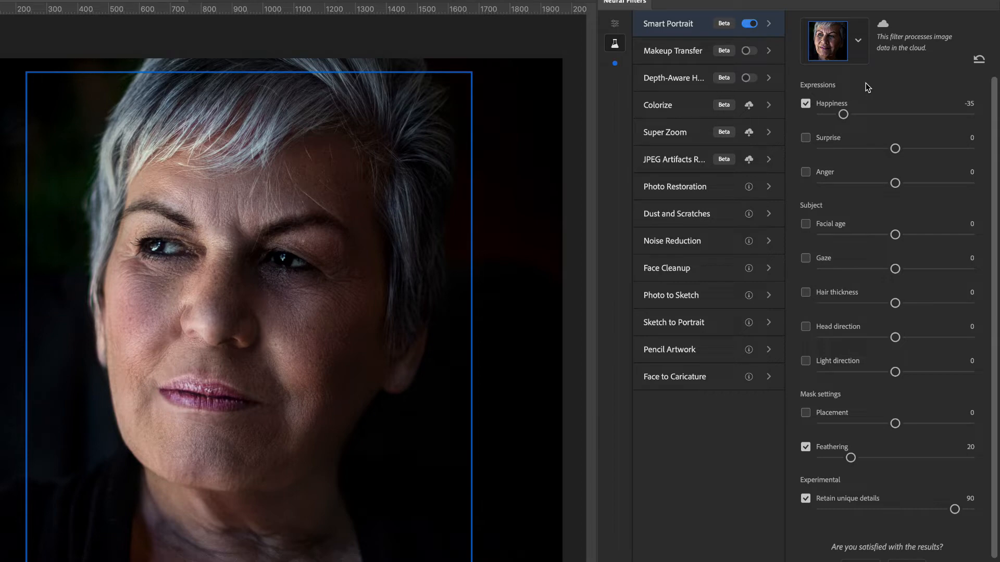
{"action": "mouse_move", "coordinate": [937, 119]}
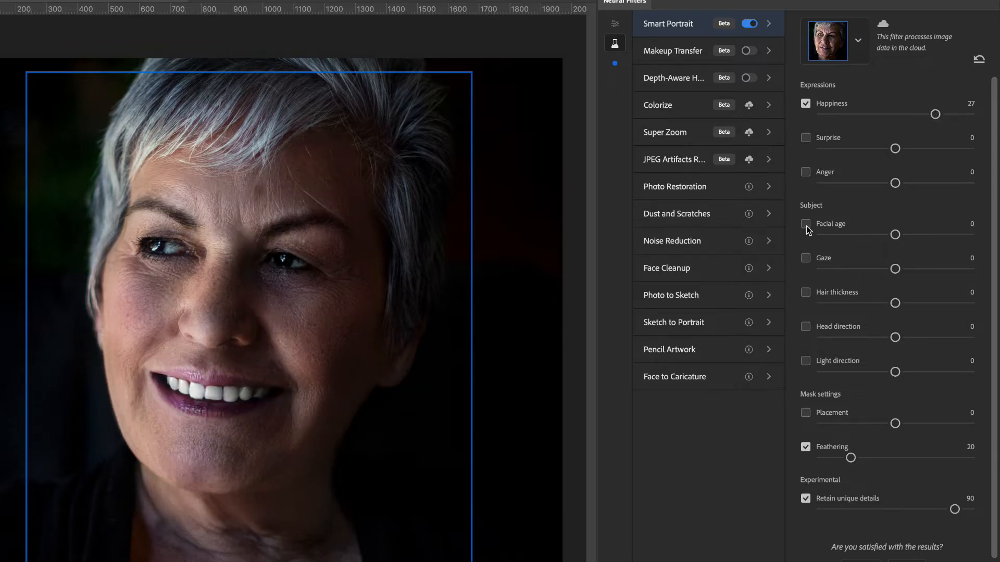
Enable Facial age and Hair thickness in Smart Portrait, both at -50.
{"action": "left_click", "coordinate": [805, 223]}
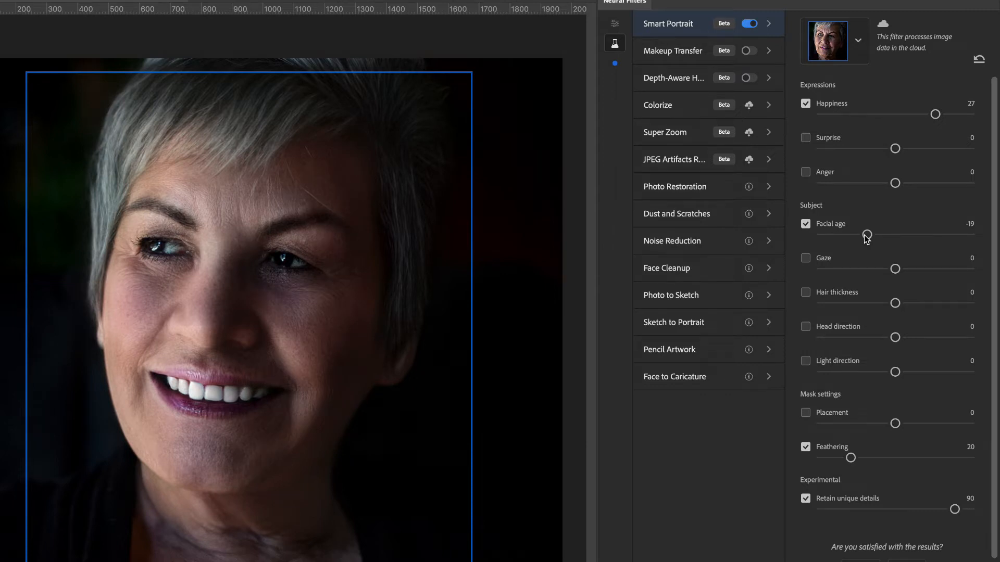
{"action": "mouse_move", "coordinate": [877, 254]}
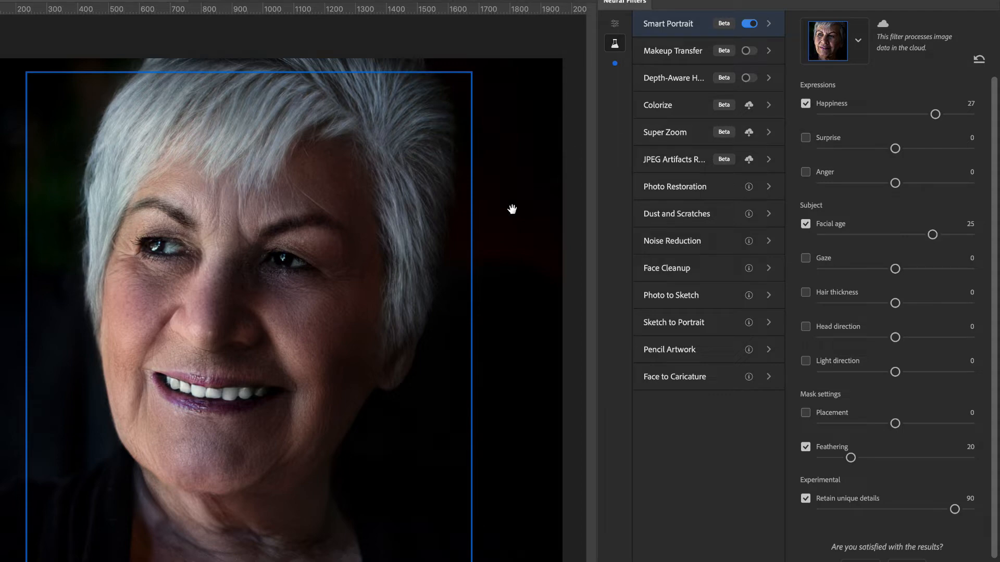
{"action": "mouse_move", "coordinate": [5, 94]}
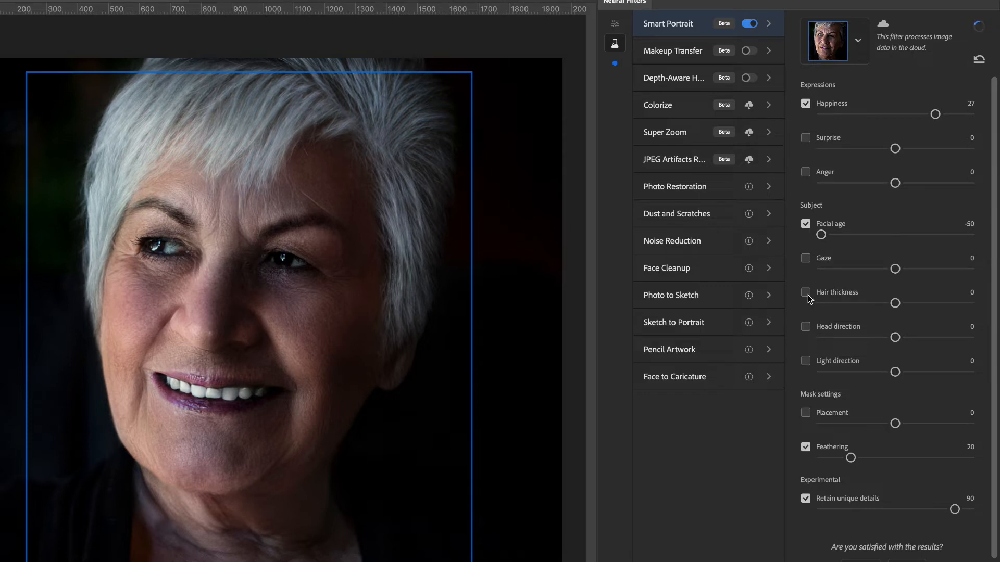
{"action": "left_click", "coordinate": [804, 291]}
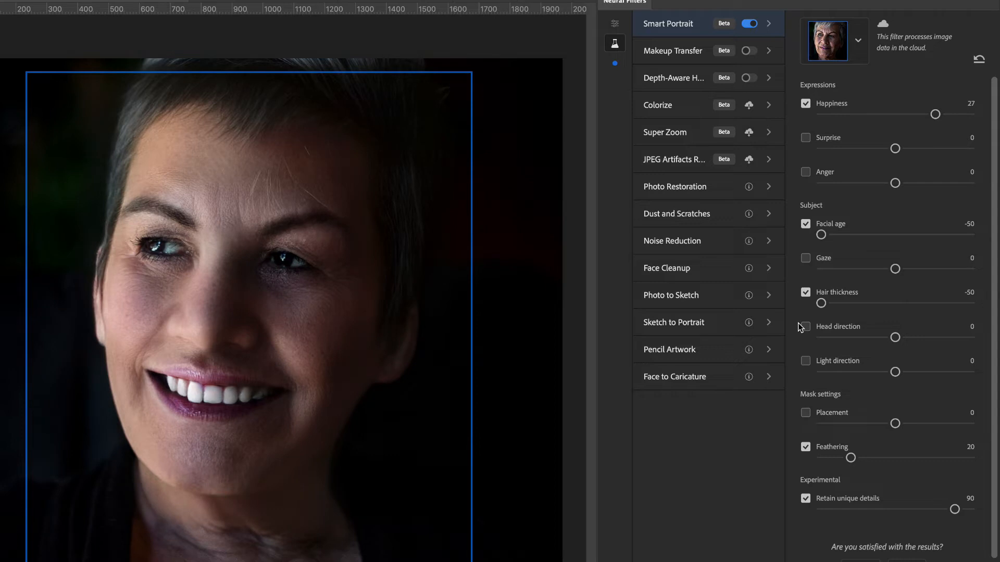
{"action": "mouse_move", "coordinate": [693, 50]}
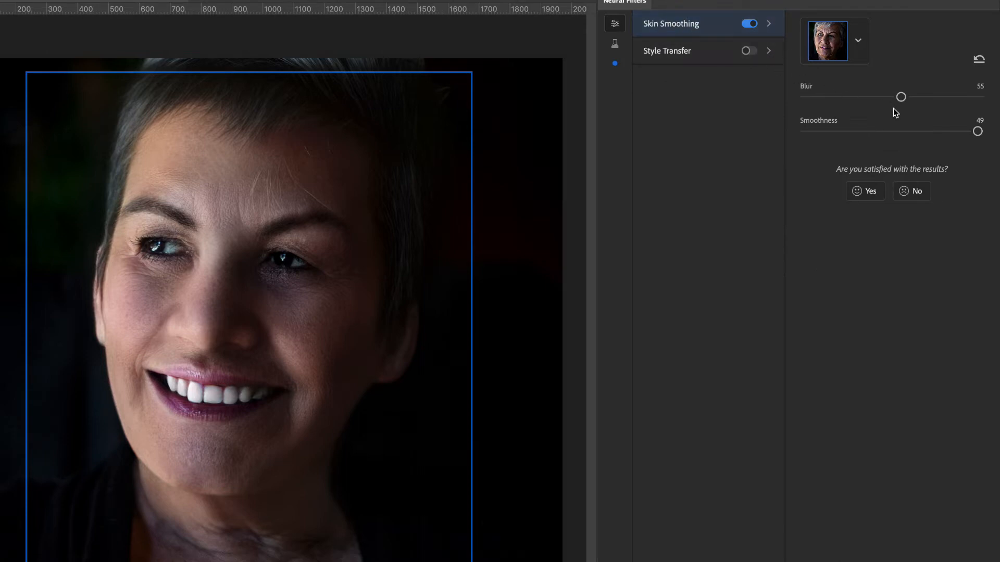
{"action": "mouse_move", "coordinate": [928, 137]}
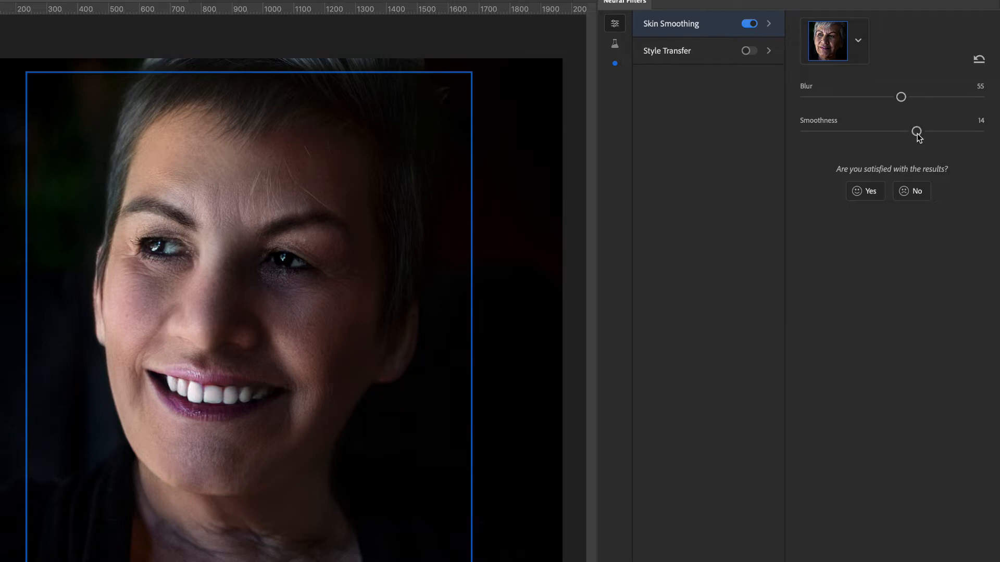
{"action": "mouse_move", "coordinate": [908, 138]}
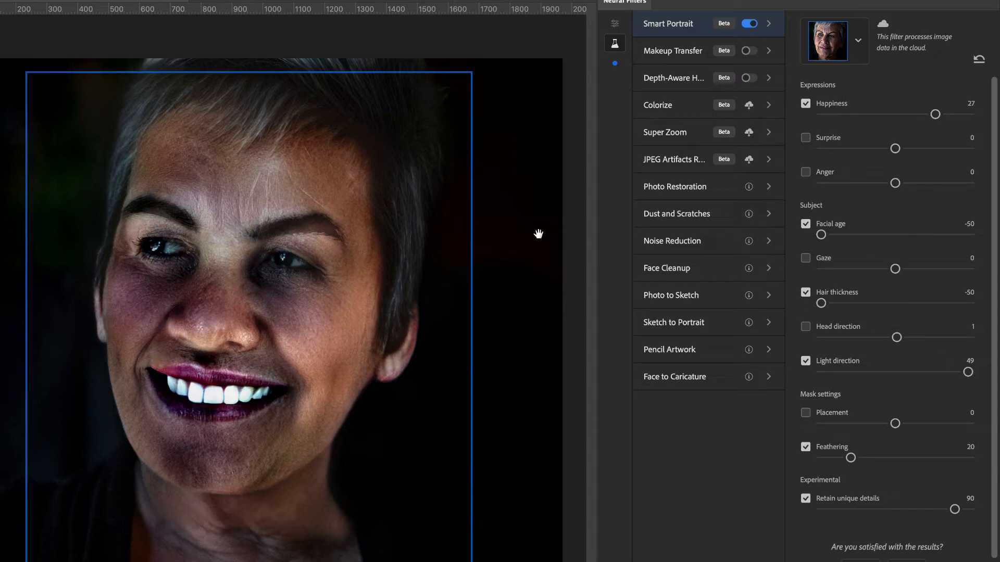
{"action": "mouse_move", "coordinate": [173, 380]}
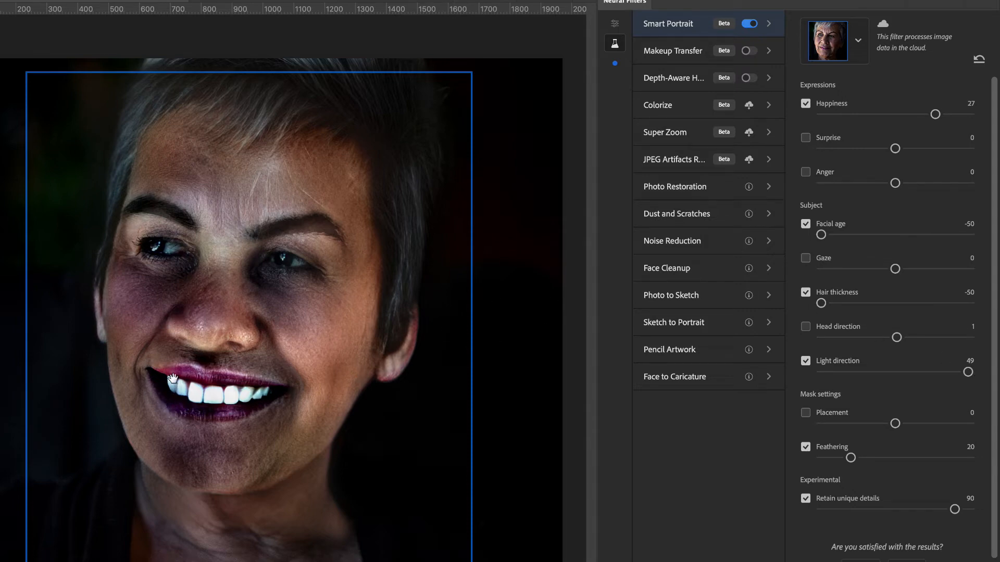
{"action": "mouse_move", "coordinate": [248, 308]}
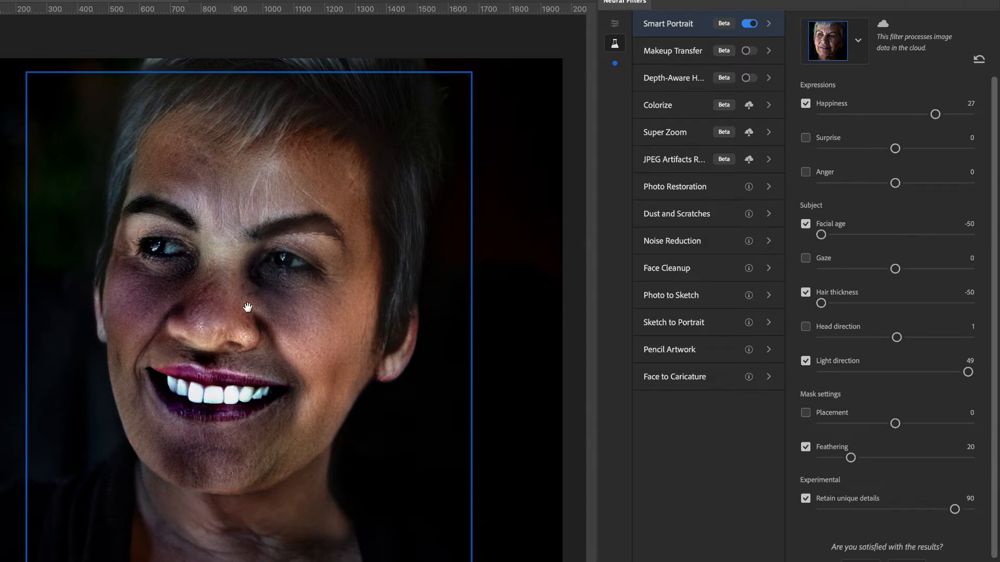
Zoom into the woman's face to inspect the lighting result.
{"action": "left_click", "coordinate": [805, 361]}
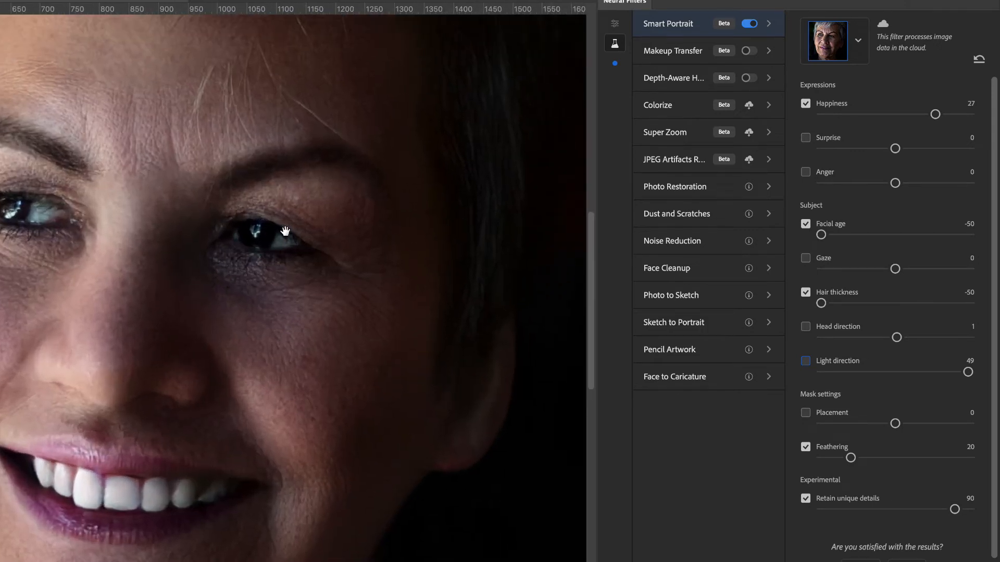
{"action": "mouse_move", "coordinate": [310, 222]}
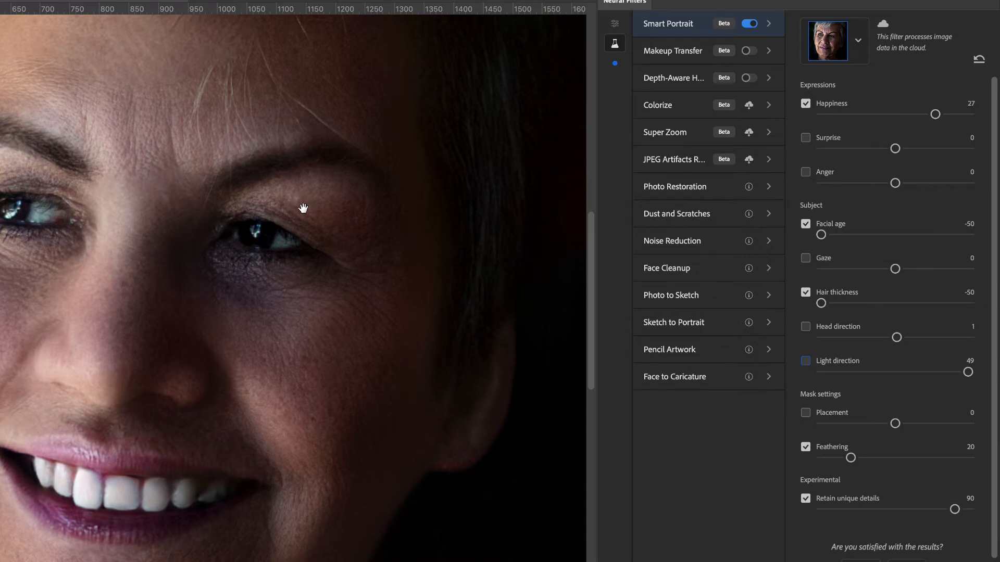
{"action": "mouse_move", "coordinate": [295, 203]}
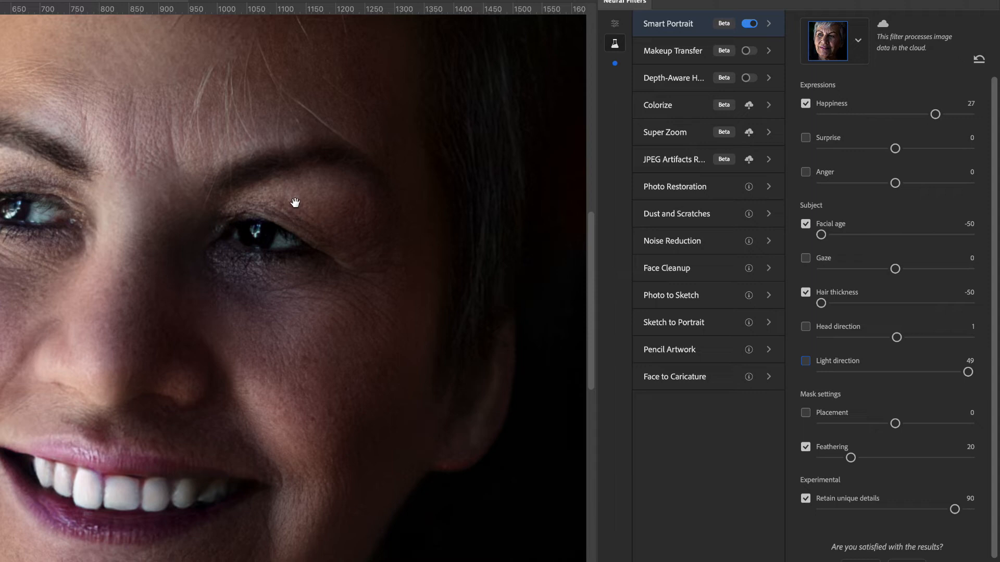
{"action": "mouse_move", "coordinate": [806, 504]}
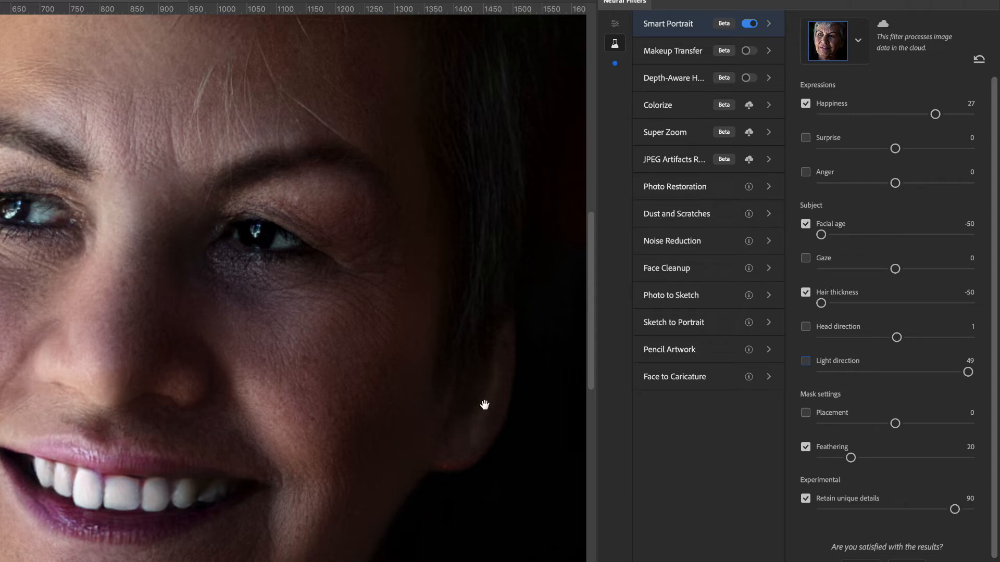
{"action": "mouse_move", "coordinate": [842, 214]}
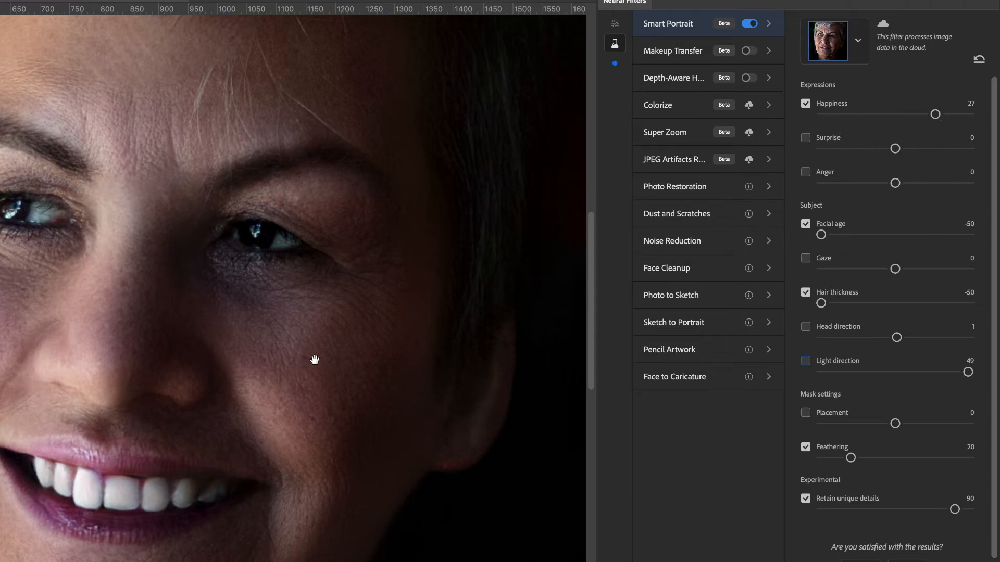
{"action": "mouse_move", "coordinate": [302, 382]}
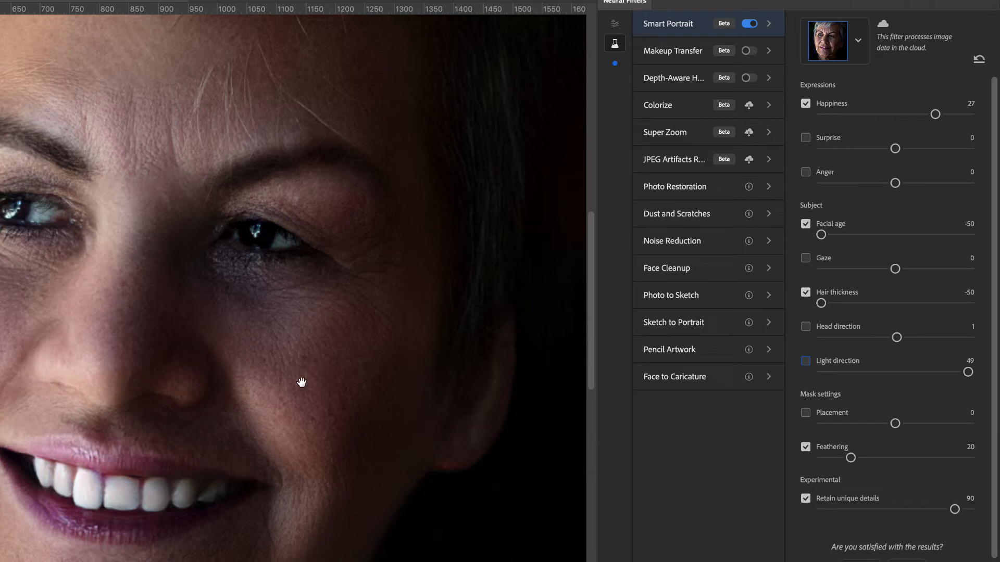
{"action": "mouse_move", "coordinate": [842, 515]}
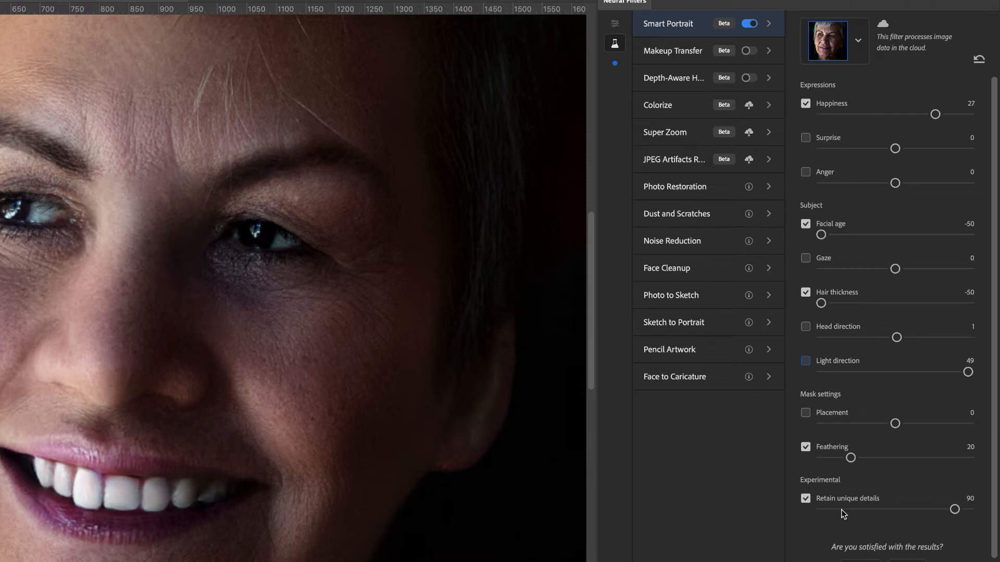
{"action": "mouse_move", "coordinate": [746, 480]}
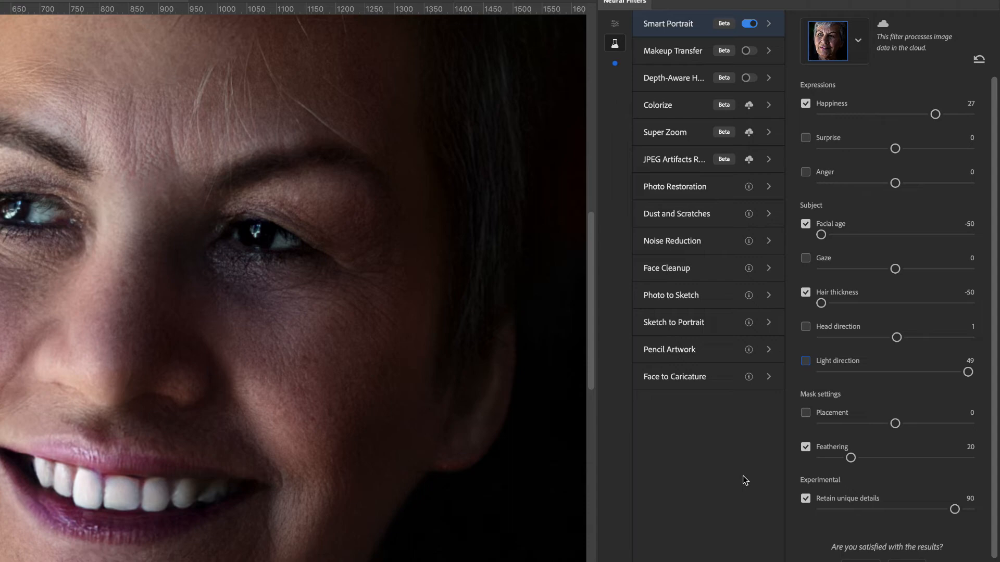
{"action": "mouse_move", "coordinate": [805, 504]}
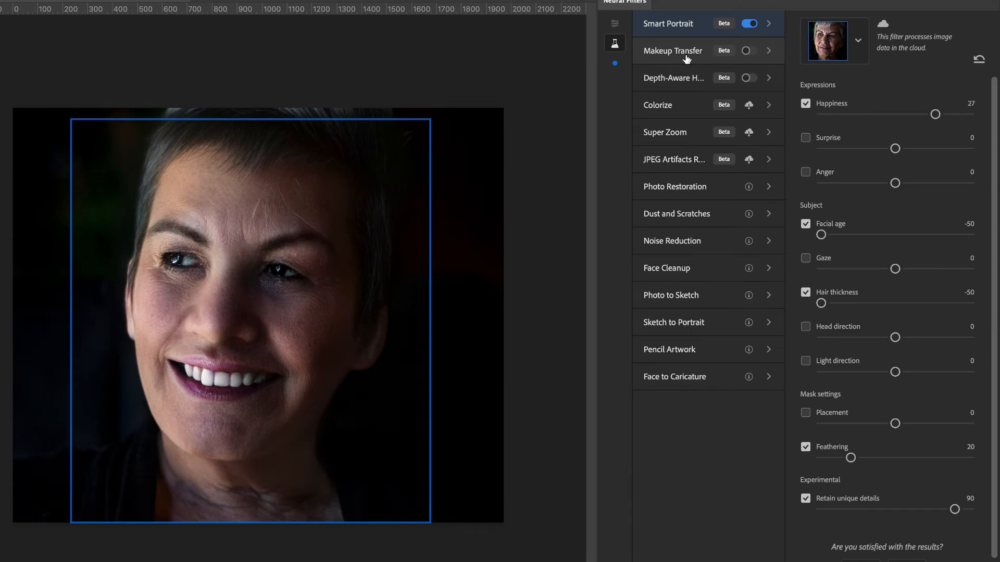
Switch on Makeup Transfer and browse for a reference image, cancelling the file browser.
{"action": "left_click", "coordinate": [749, 50]}
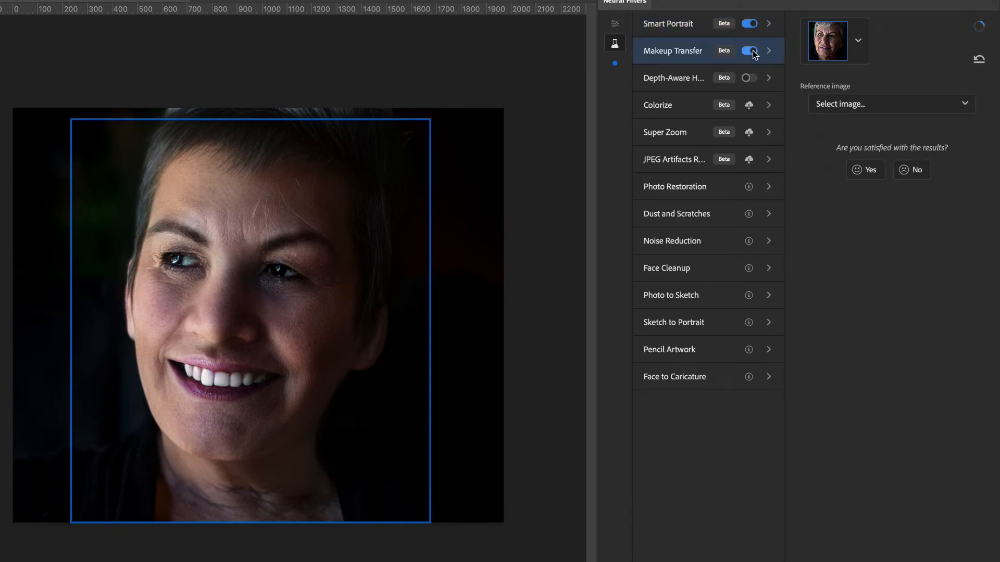
{"action": "left_click", "coordinate": [889, 104]}
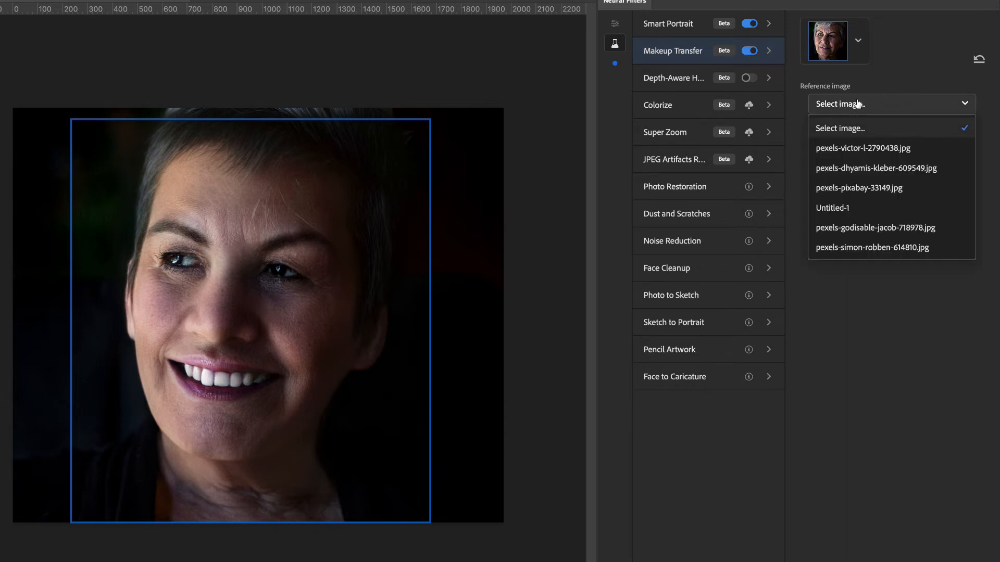
{"action": "mouse_move", "coordinate": [870, 103]}
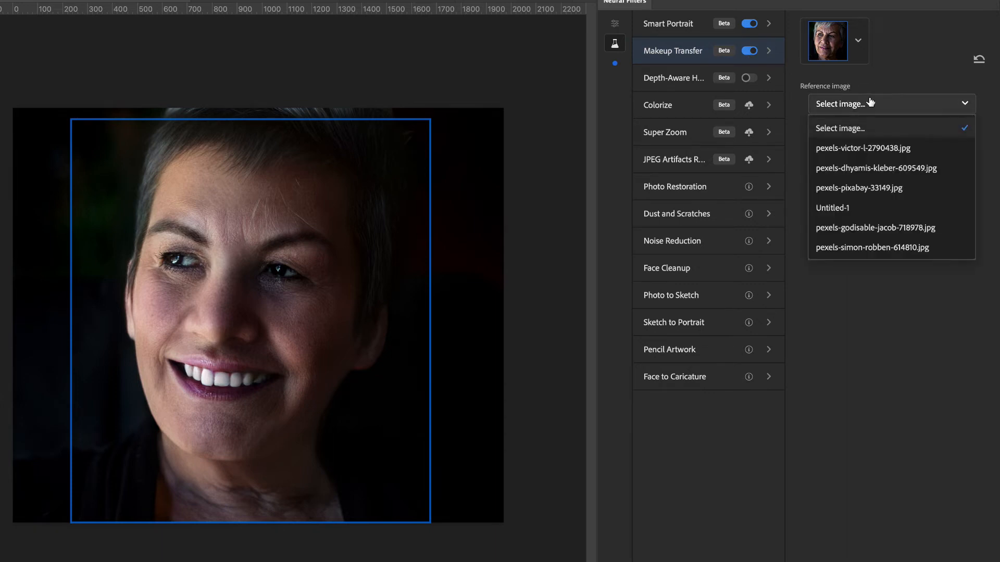
{"action": "mouse_move", "coordinate": [851, 152]}
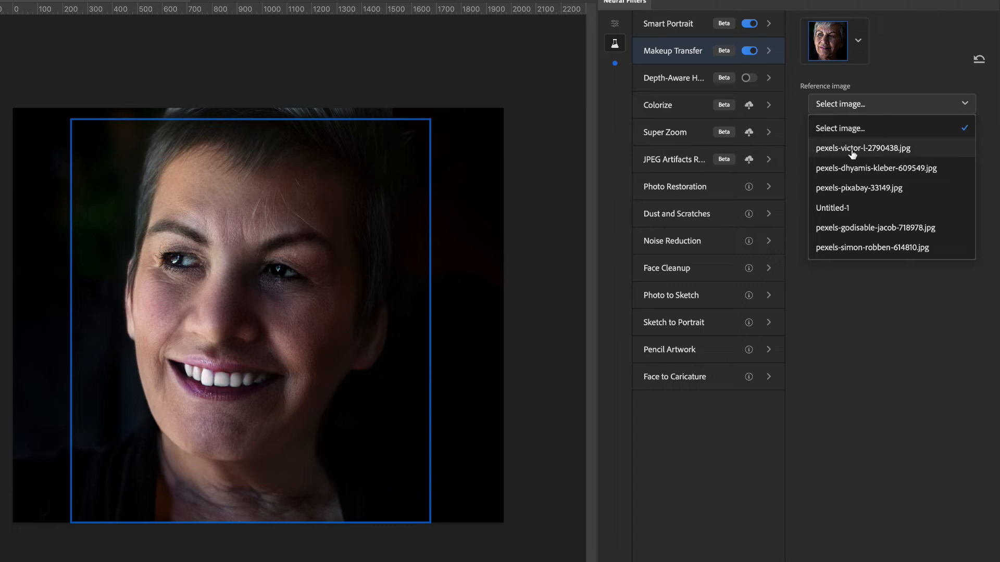
{"action": "left_click", "coordinate": [840, 128]}
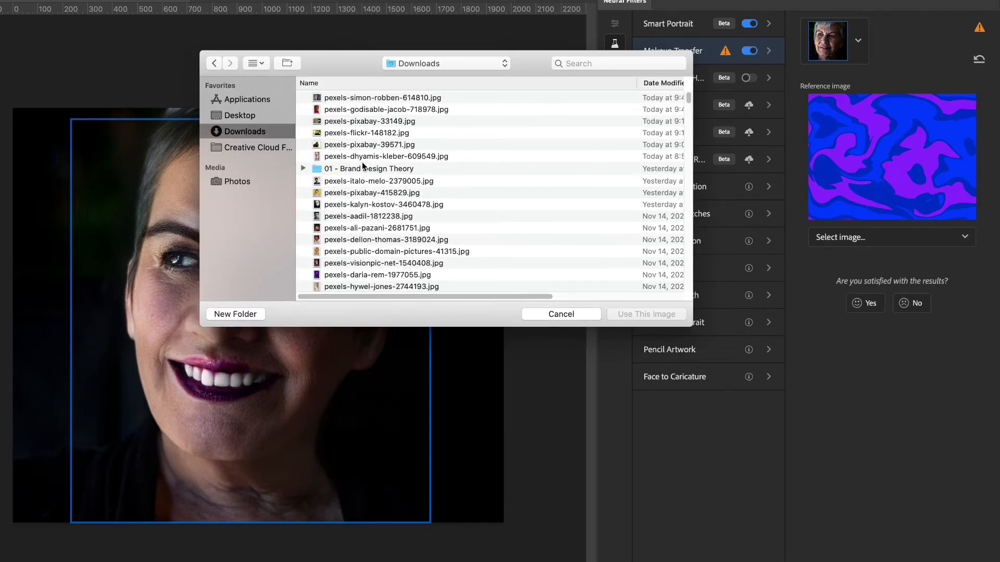
{"action": "scroll", "scroll_direction": "down", "scroll_amount": 3}
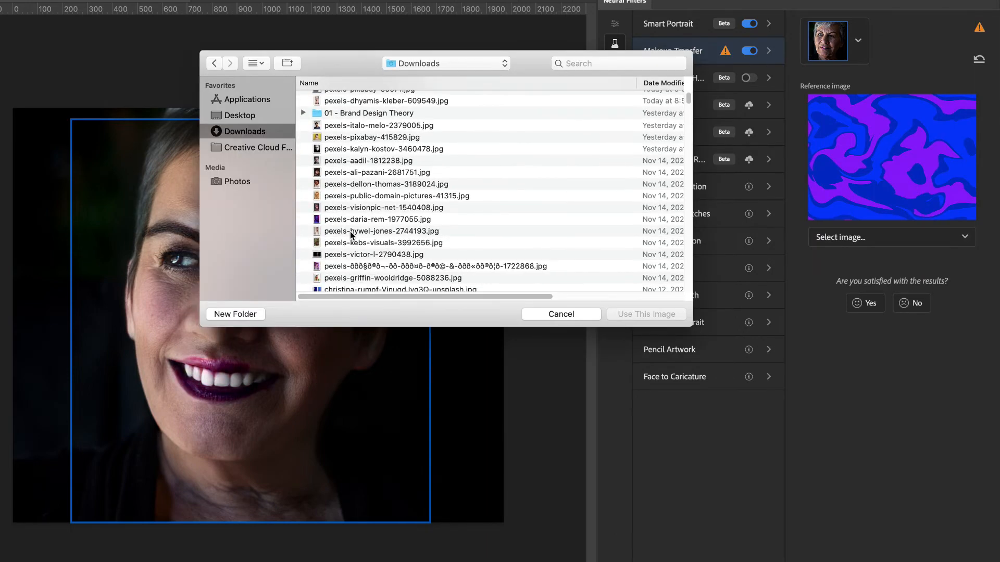
{"action": "left_click", "coordinate": [560, 313]}
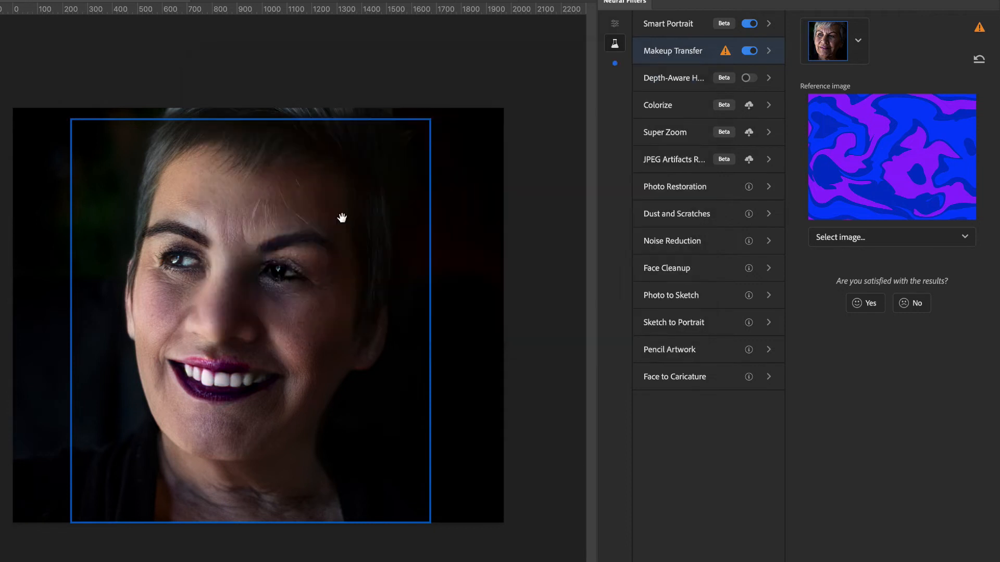
Apply the pink makeup reference photo to the portrait, then switch Makeup Transfer off.
{"action": "left_click", "coordinate": [889, 237]}
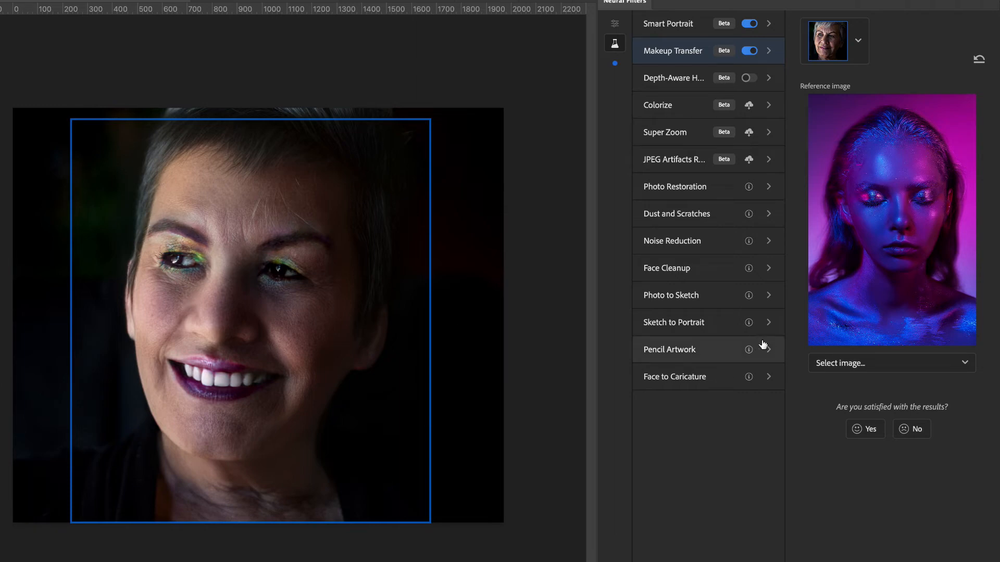
{"action": "left_click", "coordinate": [891, 362]}
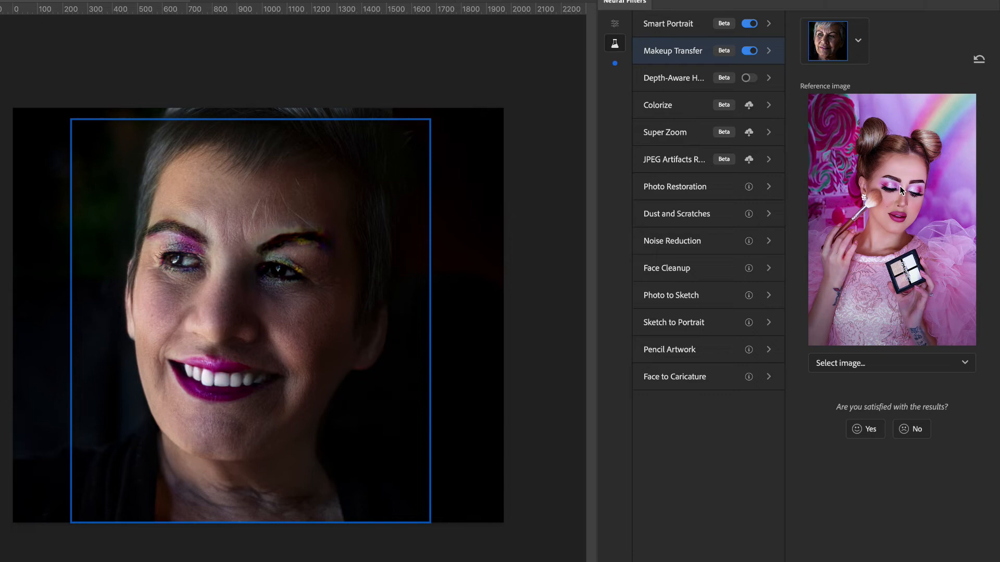
{"action": "mouse_move", "coordinate": [324, 244]}
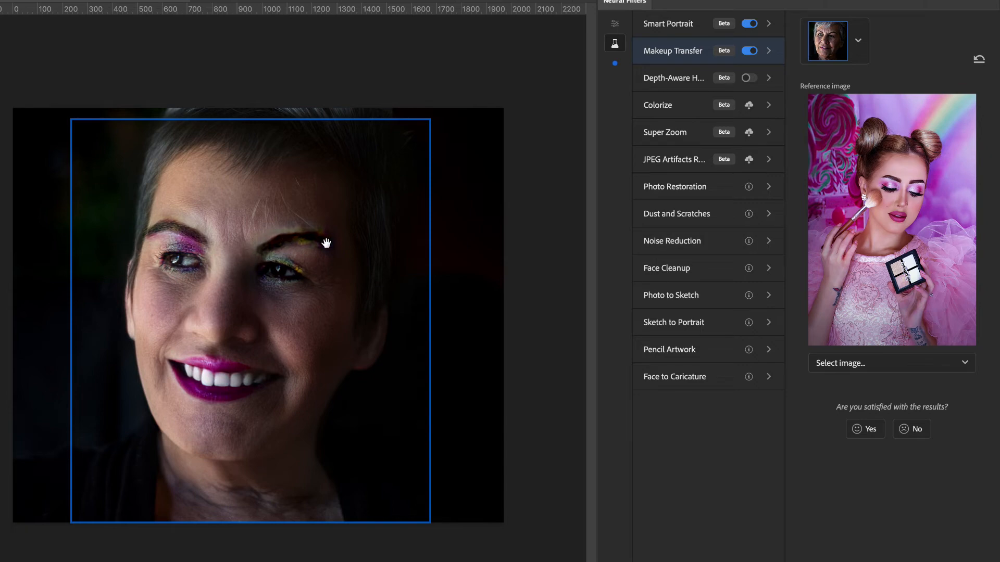
{"action": "mouse_move", "coordinate": [483, 196]}
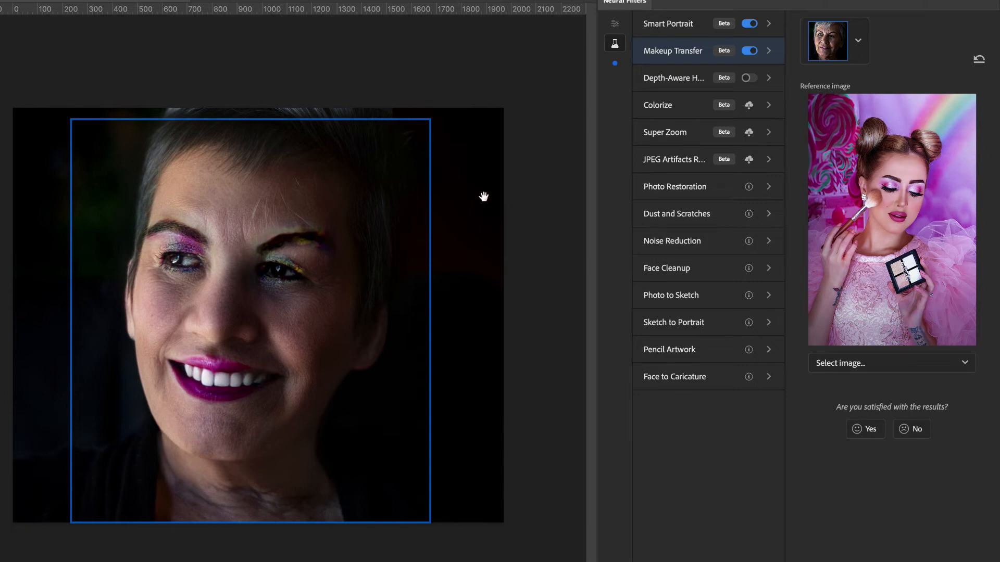
{"action": "mouse_move", "coordinate": [872, 177]}
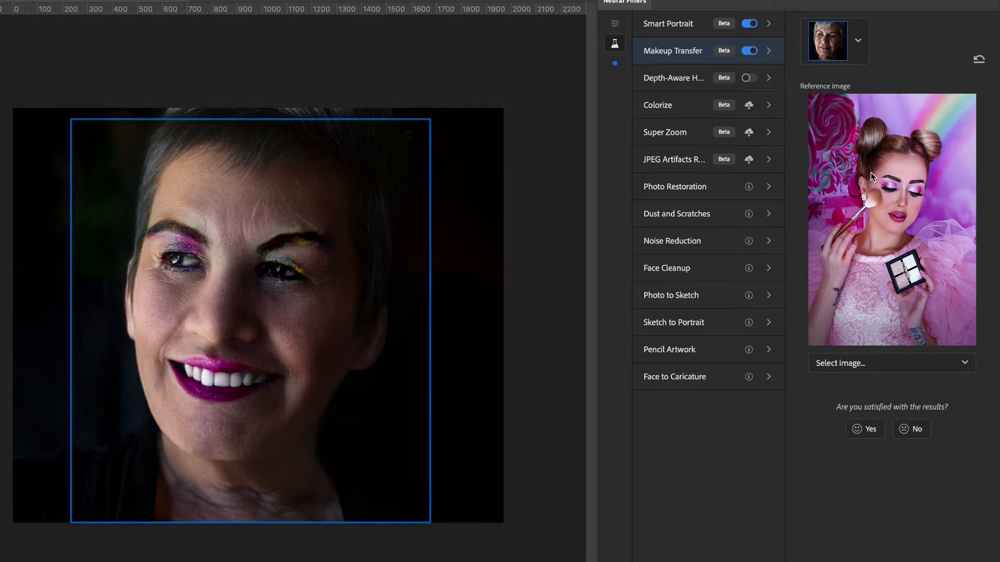
{"action": "mouse_move", "coordinate": [923, 187]}
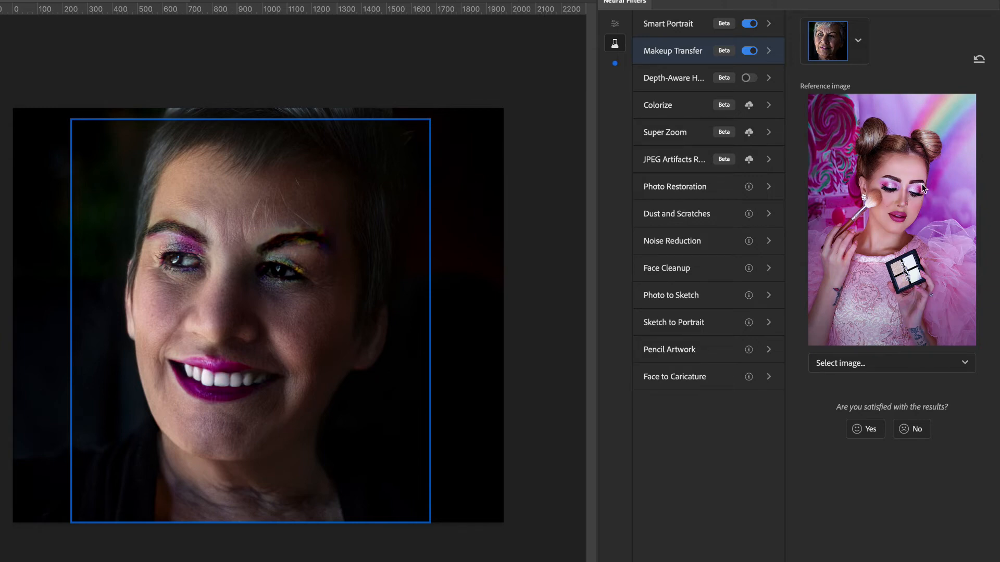
{"action": "mouse_move", "coordinate": [322, 412]}
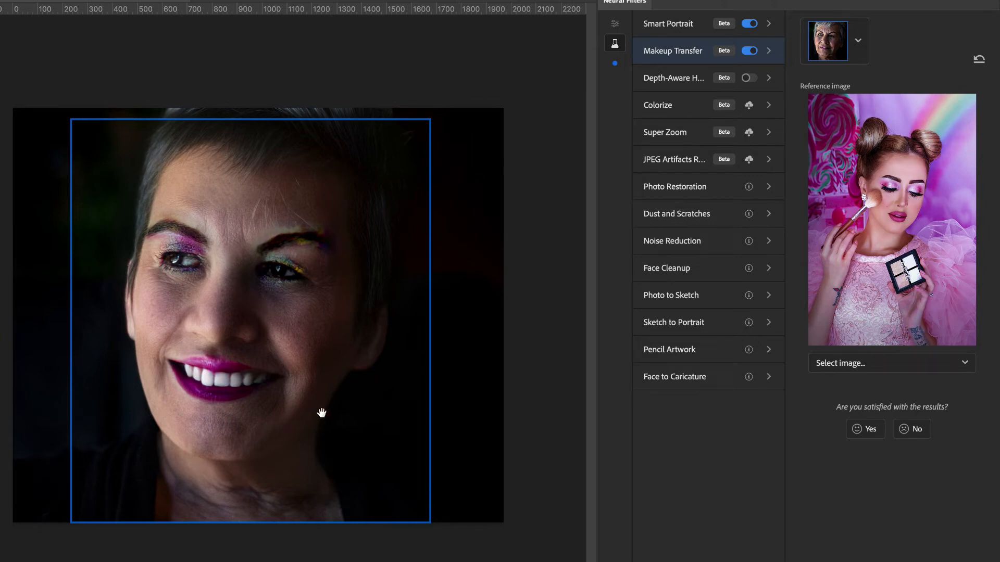
{"action": "left_click", "coordinate": [747, 50]}
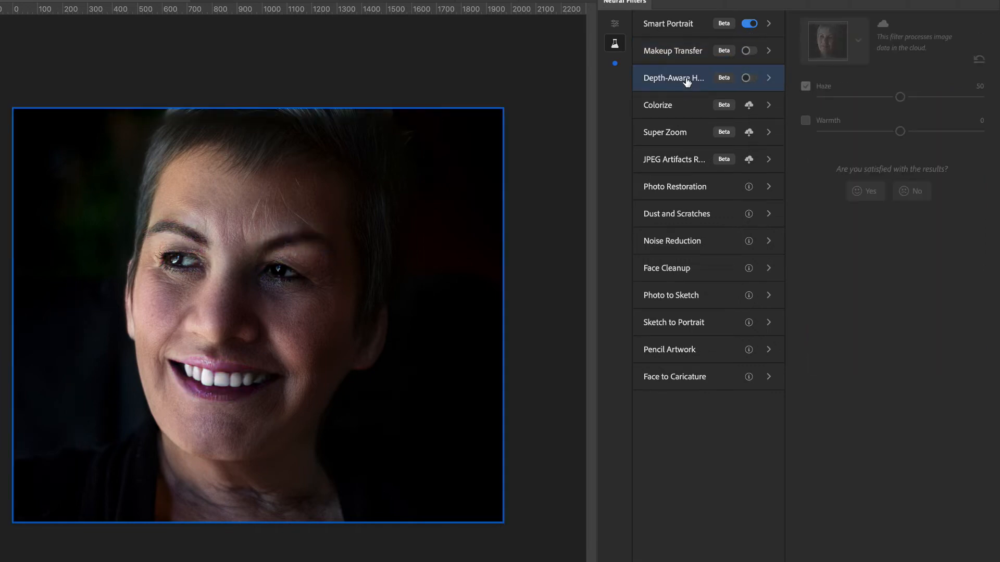
Try Depth-Aware Haze on the portrait and adjust its amount.
{"action": "left_click", "coordinate": [748, 78]}
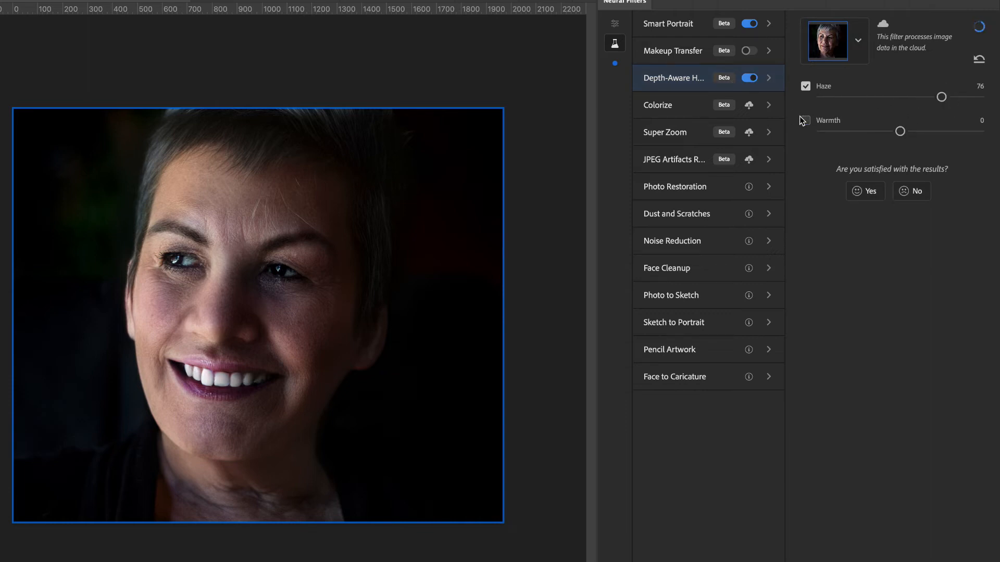
{"action": "left_click", "coordinate": [805, 121]}
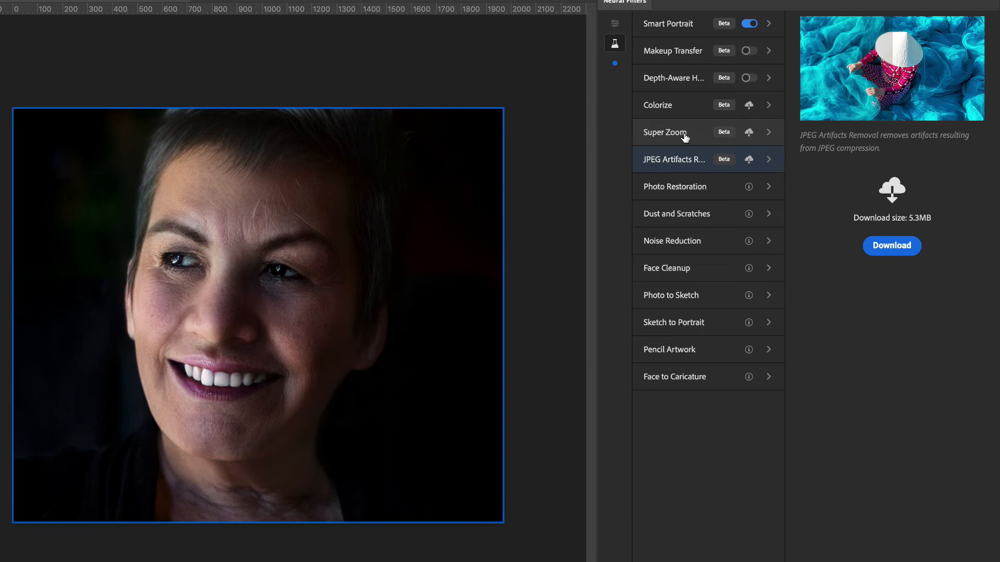
View the Colorize filter details and switch to the Featured filters group.
{"action": "left_click", "coordinate": [669, 104]}
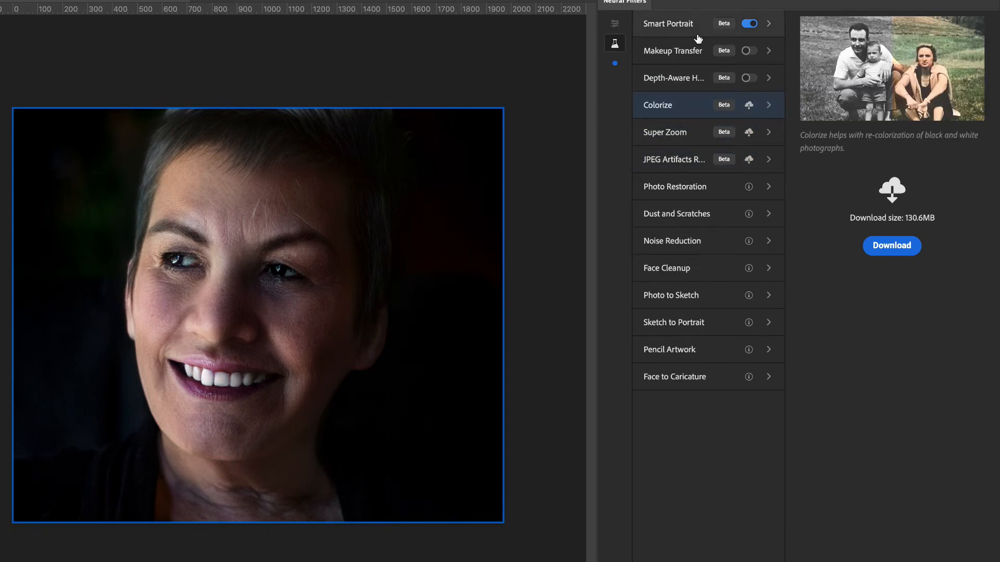
{"action": "left_click", "coordinate": [614, 24]}
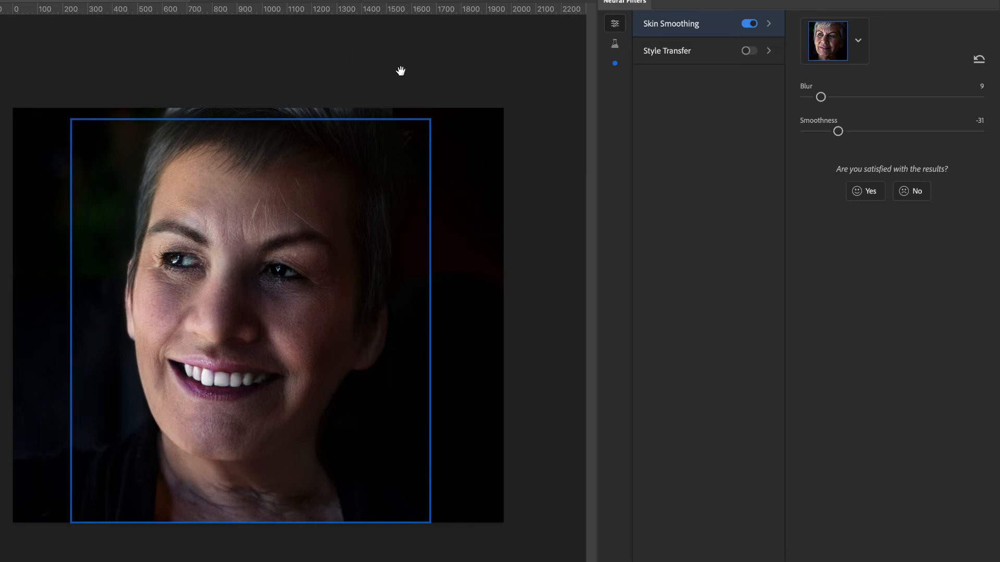
{"action": "mouse_move", "coordinate": [377, 84]}
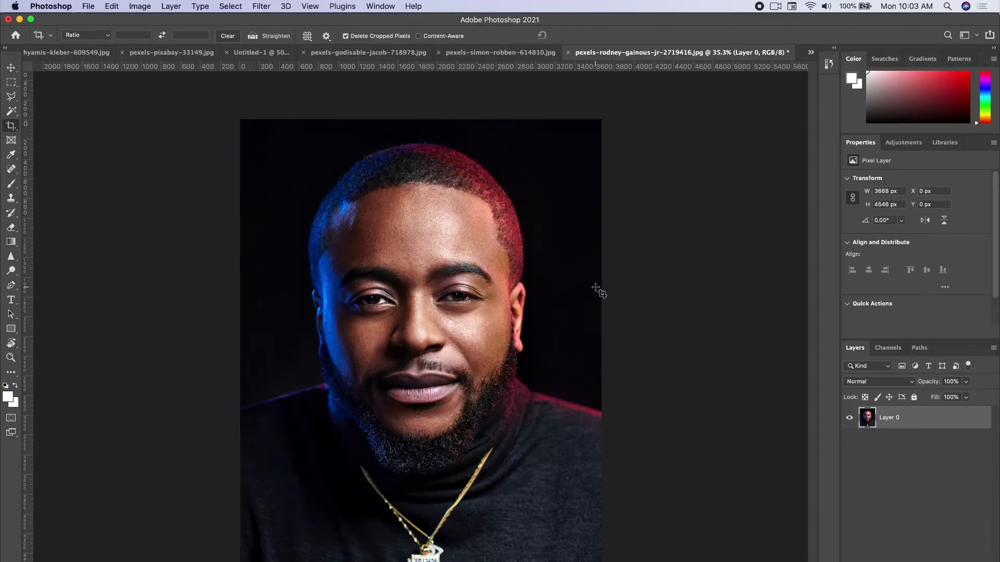
{"action": "mouse_move", "coordinate": [417, 183]}
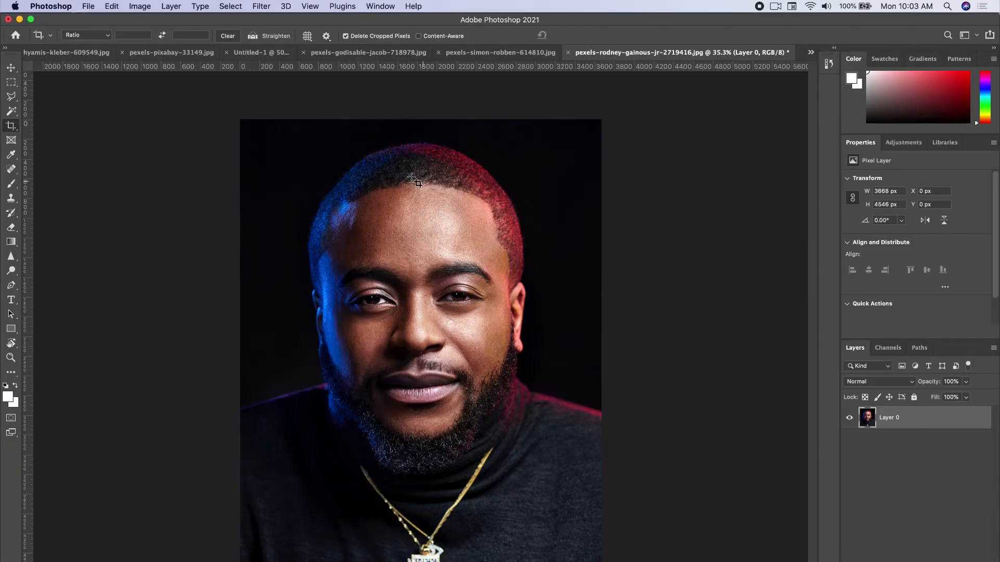
Open Neural Filters on the man's portrait from the Filter menu.
{"action": "left_click", "coordinate": [261, 7]}
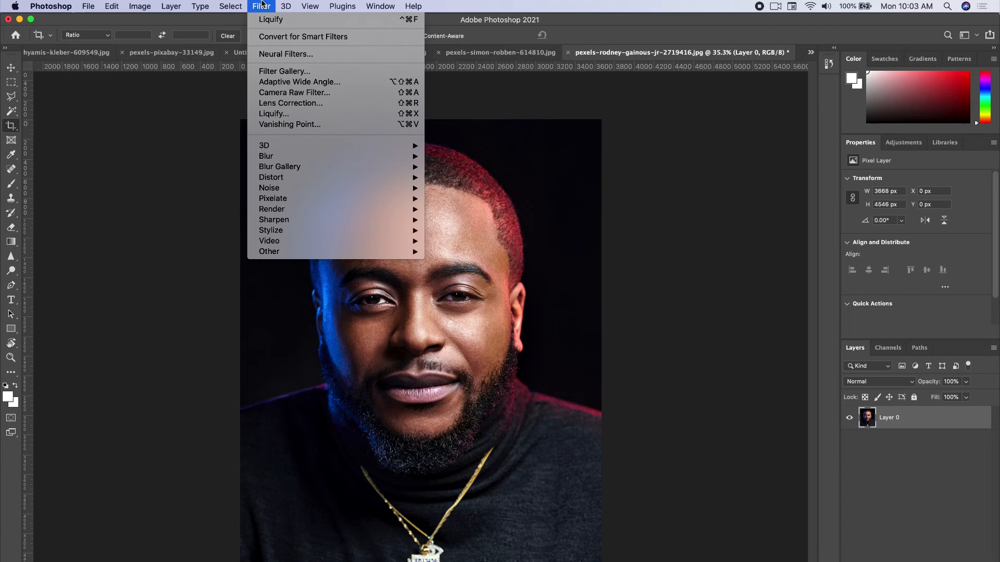
{"action": "mouse_move", "coordinate": [286, 53]}
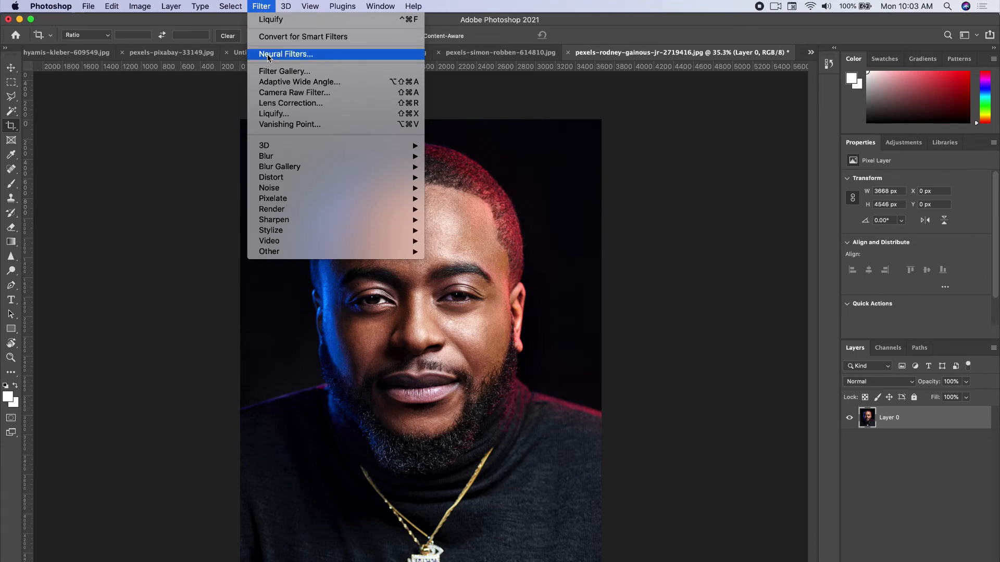
{"action": "left_click", "coordinate": [285, 53]}
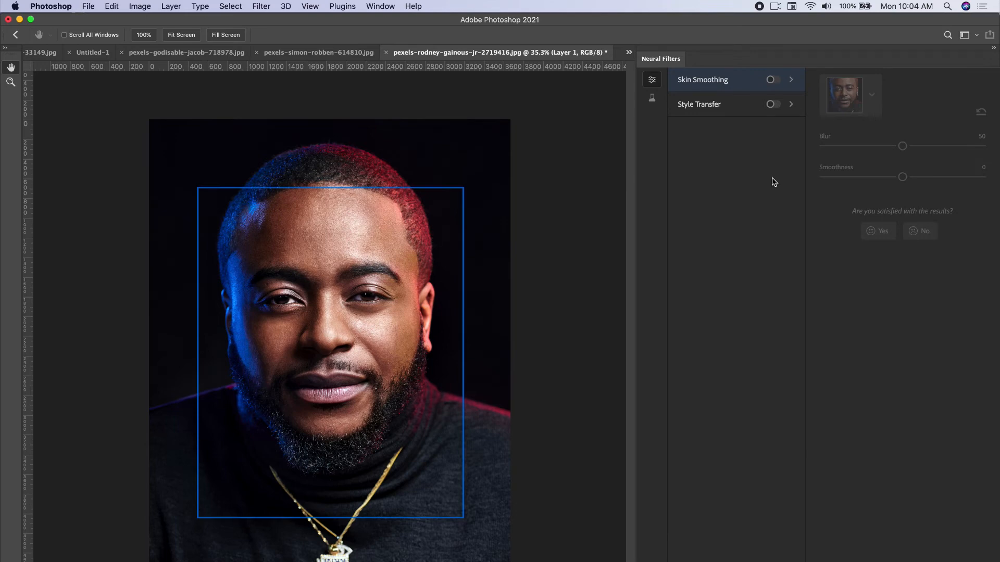
{"action": "mouse_move", "coordinate": [763, 127]}
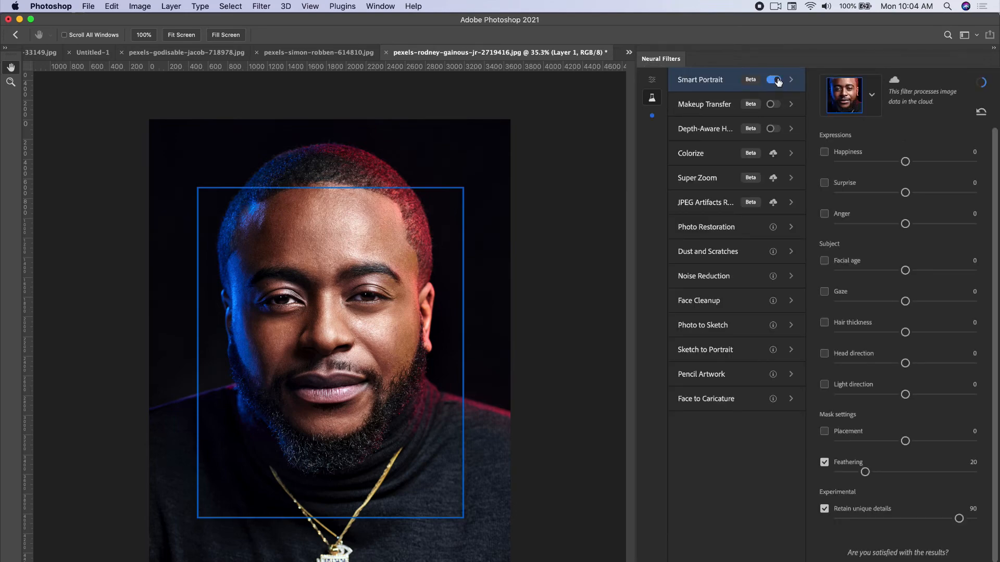
Enable Facial age, Hair thickness and Happiness in Smart Portrait to age the man's face.
{"action": "left_click", "coordinate": [774, 79]}
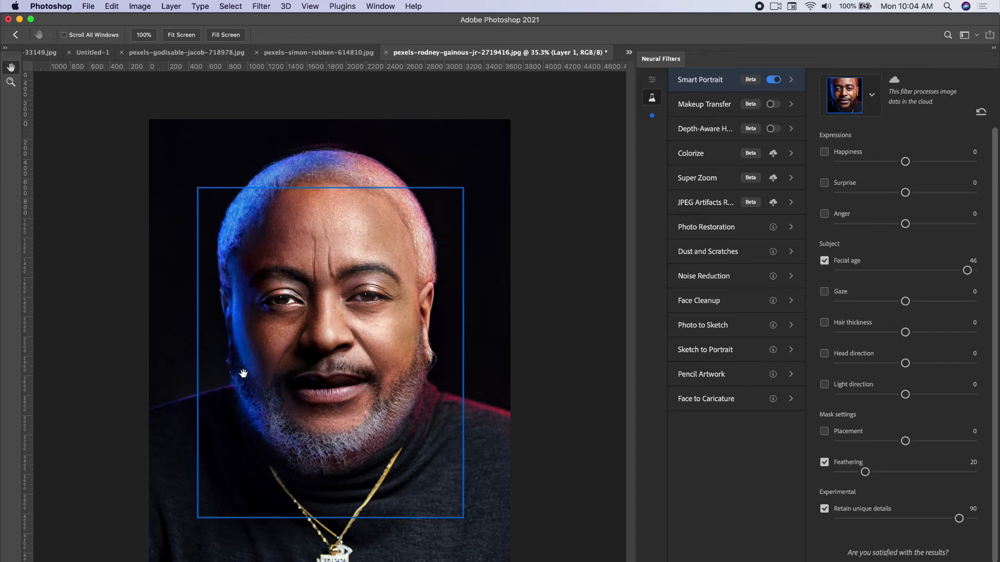
{"action": "mouse_move", "coordinate": [831, 331]}
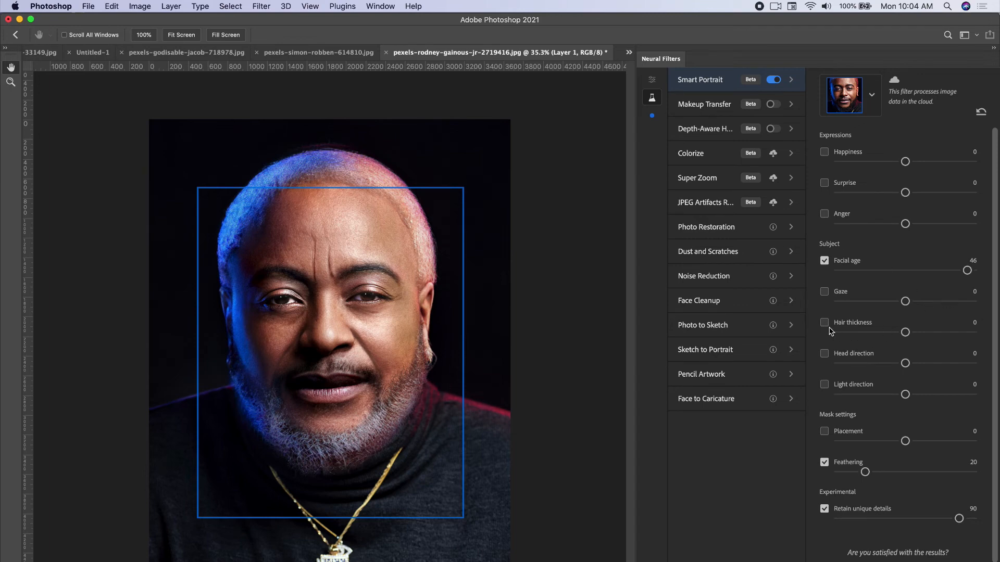
{"action": "left_click", "coordinate": [825, 322]}
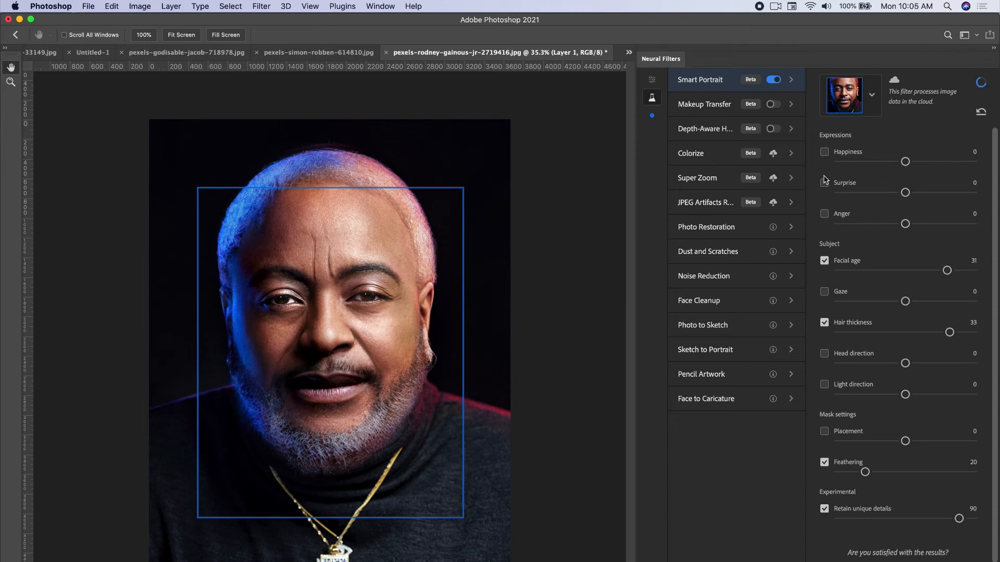
{"action": "left_click", "coordinate": [825, 152]}
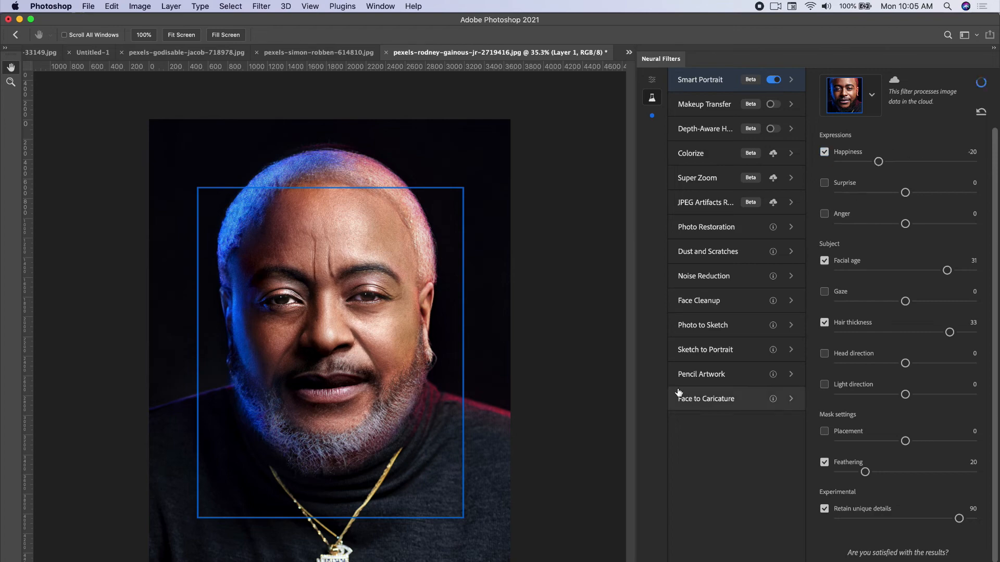
{"action": "mouse_move", "coordinate": [579, 424]}
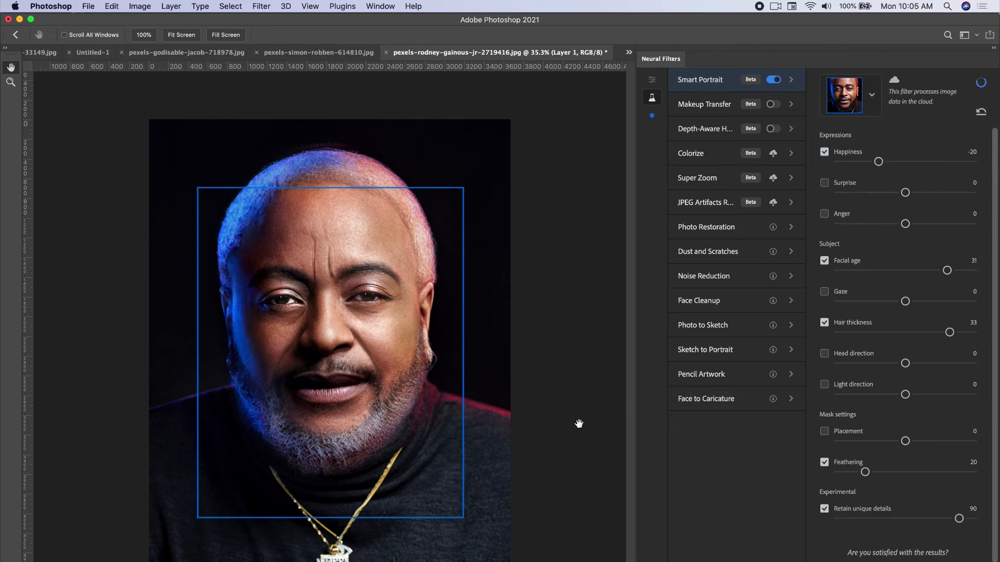
{"action": "mouse_move", "coordinate": [661, 399]}
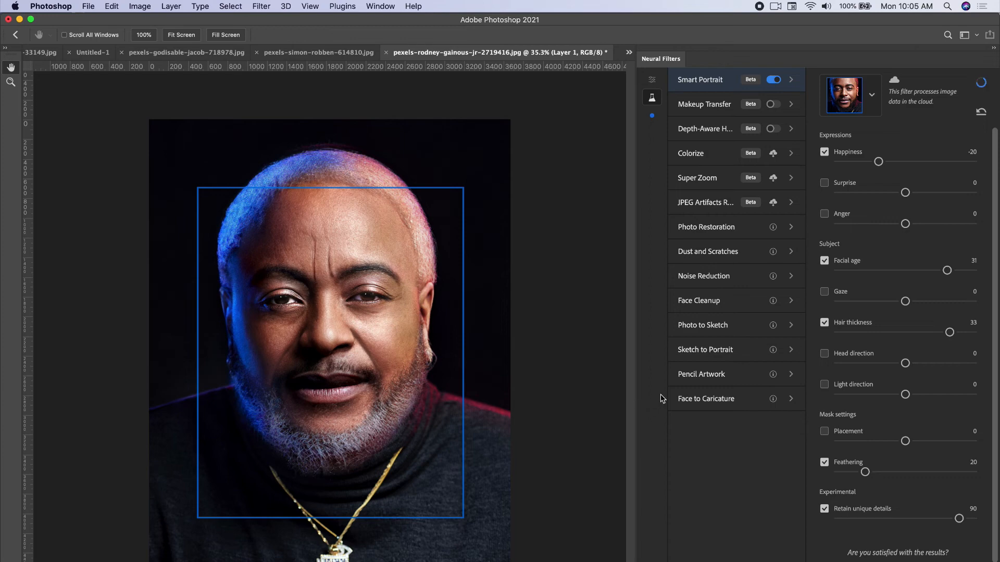
{"action": "mouse_move", "coordinate": [591, 376]}
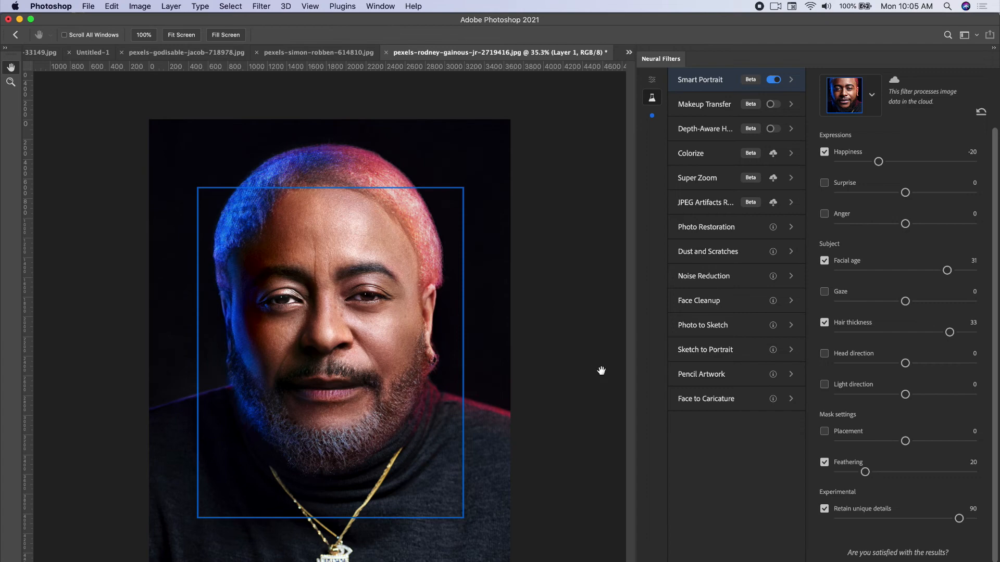
{"action": "mouse_move", "coordinate": [606, 300]}
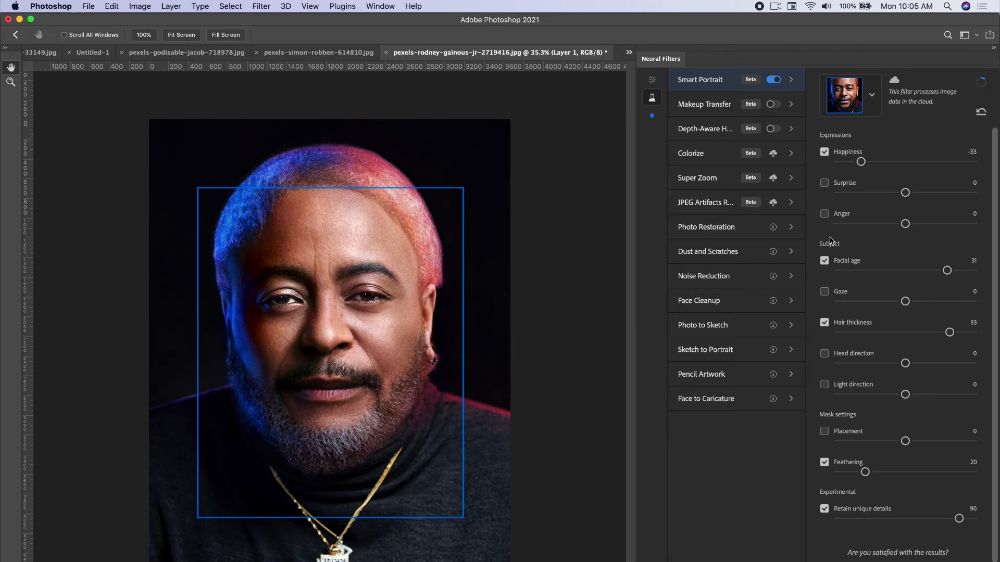
{"action": "mouse_move", "coordinate": [601, 267]}
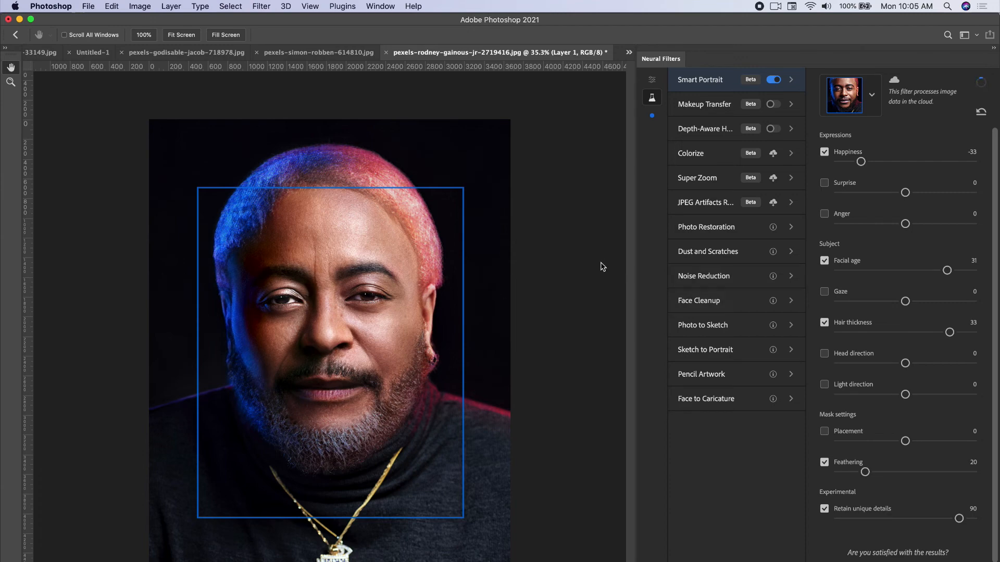
{"action": "mouse_move", "coordinate": [598, 268]}
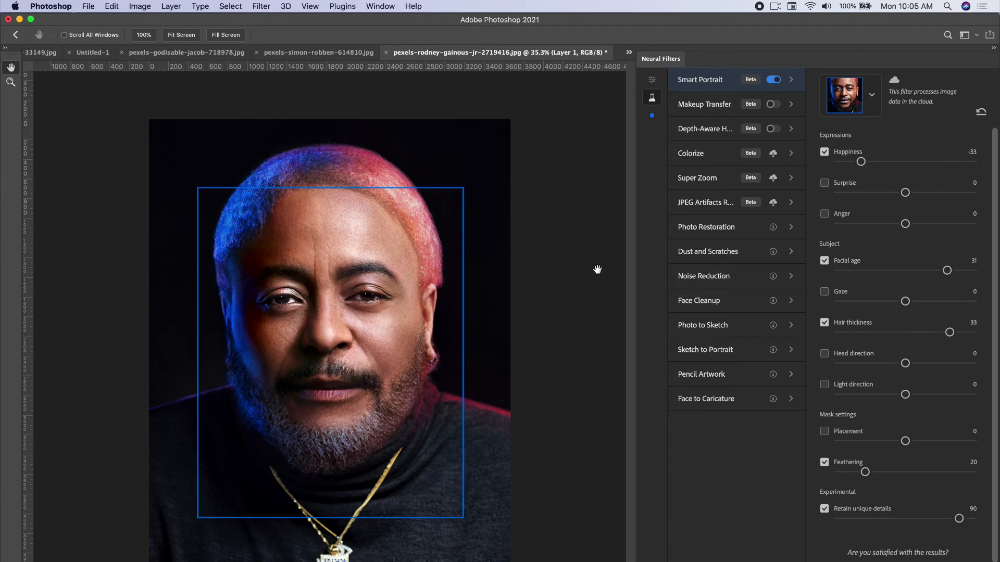
{"action": "mouse_move", "coordinate": [814, 231]}
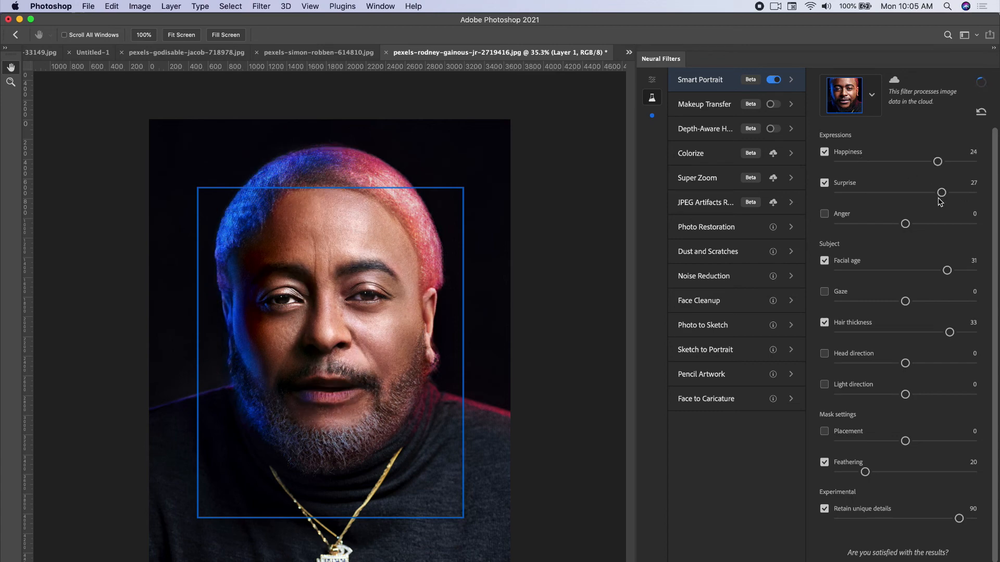
{"action": "mouse_move", "coordinate": [948, 231]}
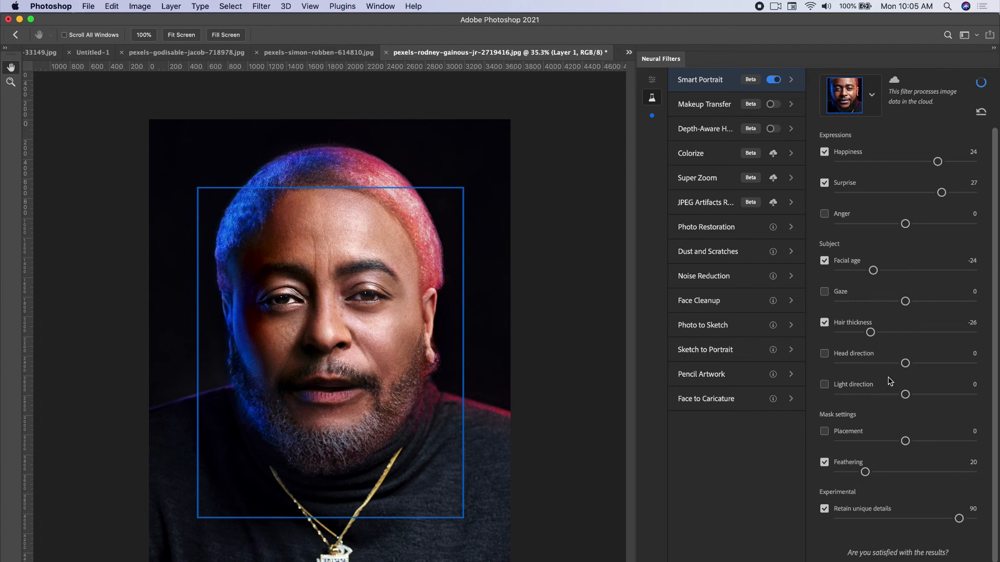
{"action": "mouse_move", "coordinate": [733, 410]}
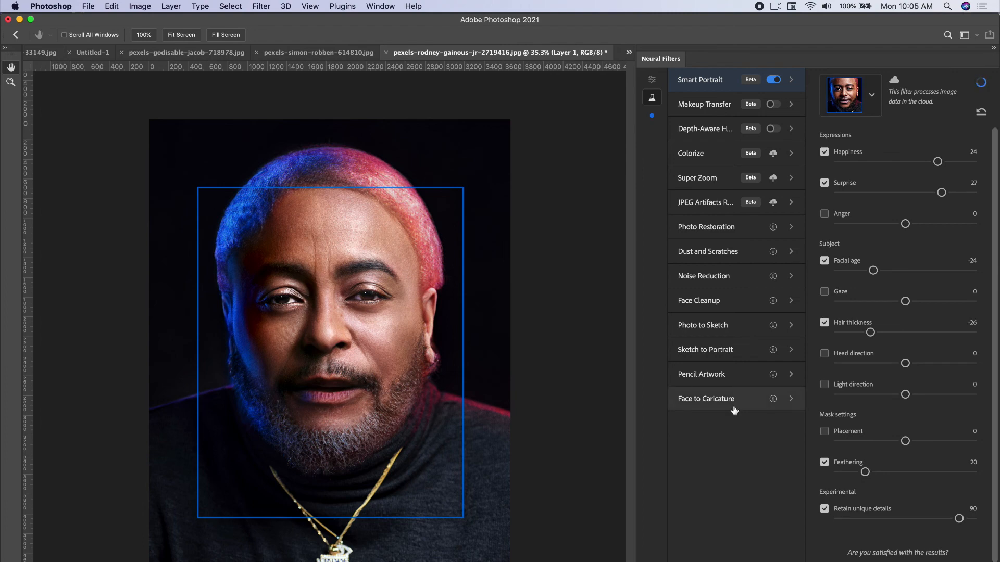
{"action": "mouse_move", "coordinate": [729, 438]}
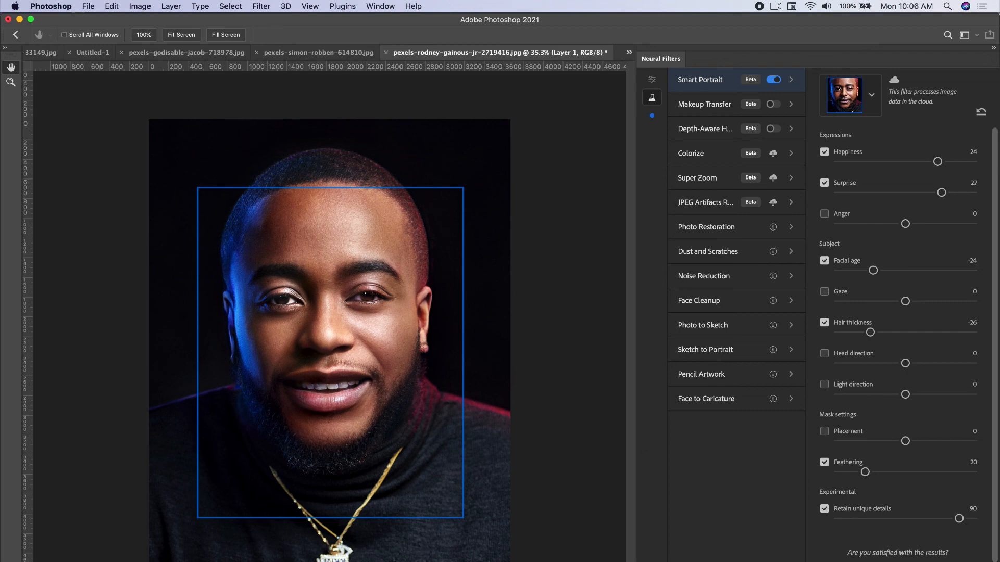
Apply Smart Portrait with Output set to New Layer, creating Layer 1 above Layer 0.
{"action": "left_click", "coordinate": [773, 79]}
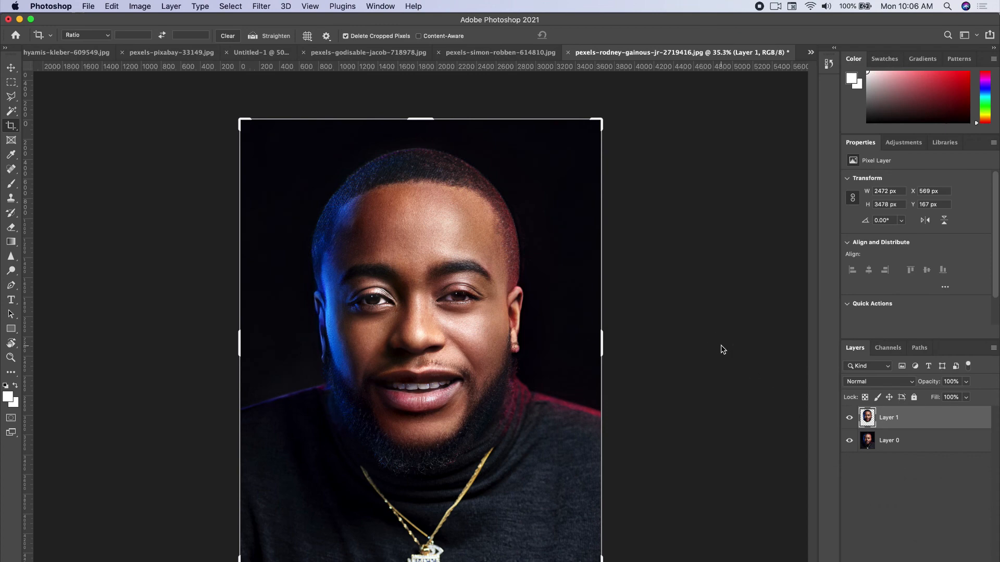
{"action": "mouse_move", "coordinate": [732, 461]}
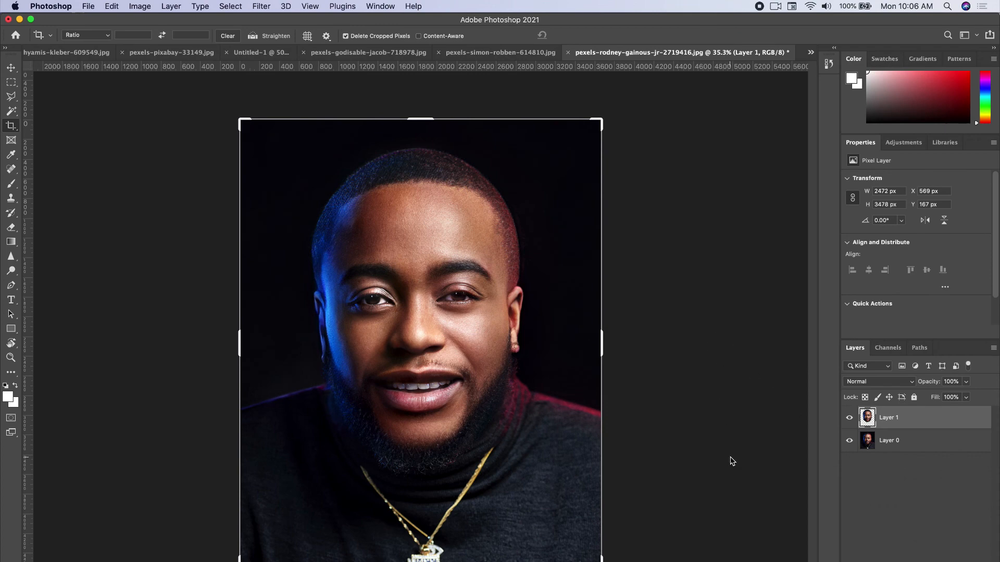